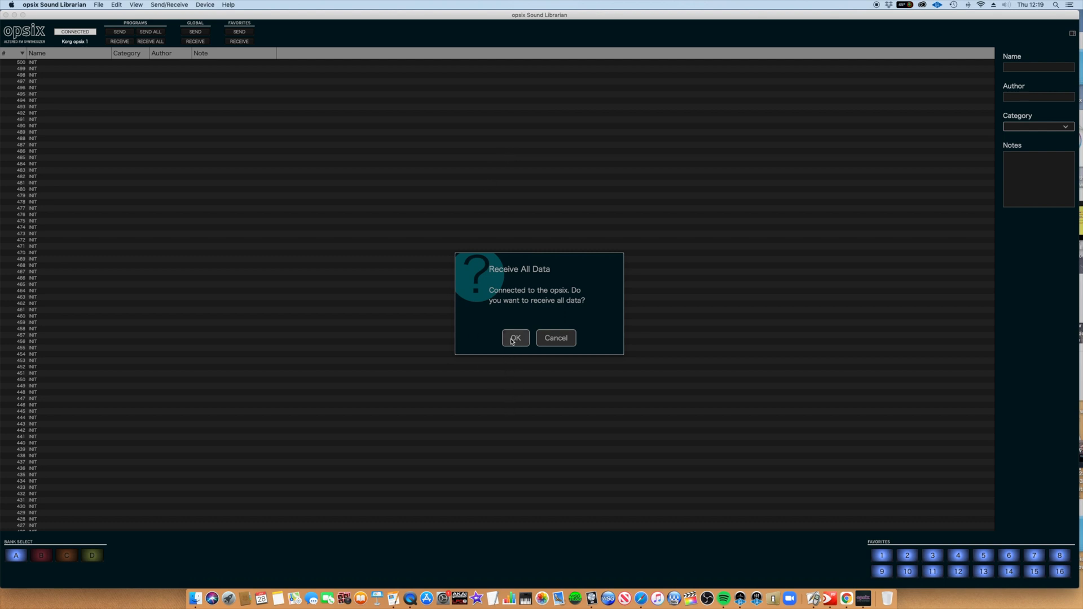
Step: Confirm Receive All Data from the opsix and browse the received list down to the Marc Barnes presets at entry 286
{"action": "left_click", "coordinate": [514, 337]}
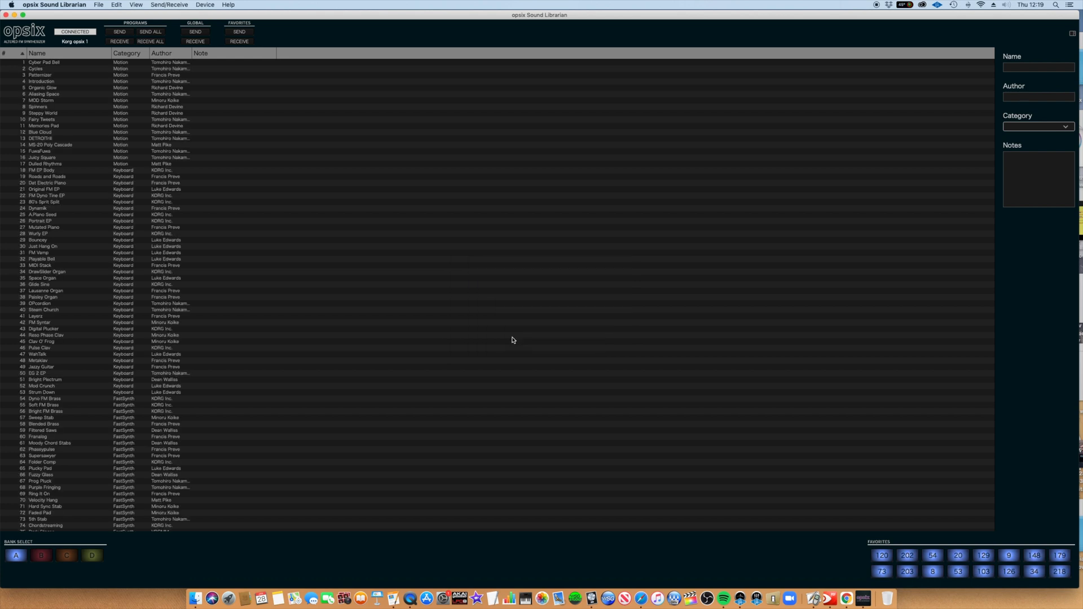
{"action": "mouse_move", "coordinate": [78, 393]}
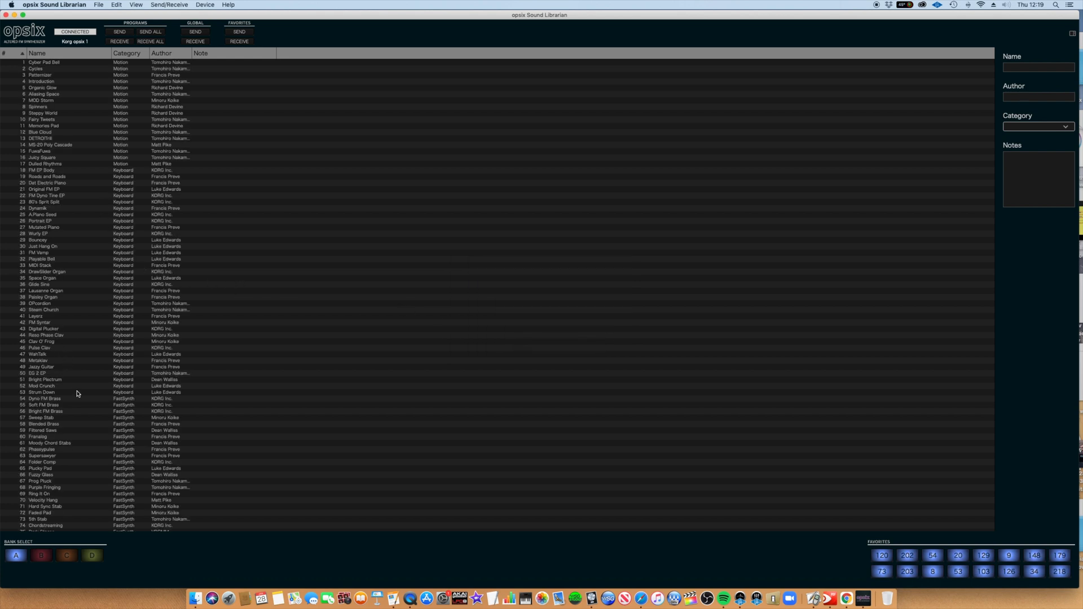
{"action": "scroll", "scroll_direction": "down", "scroll_amount": 3}
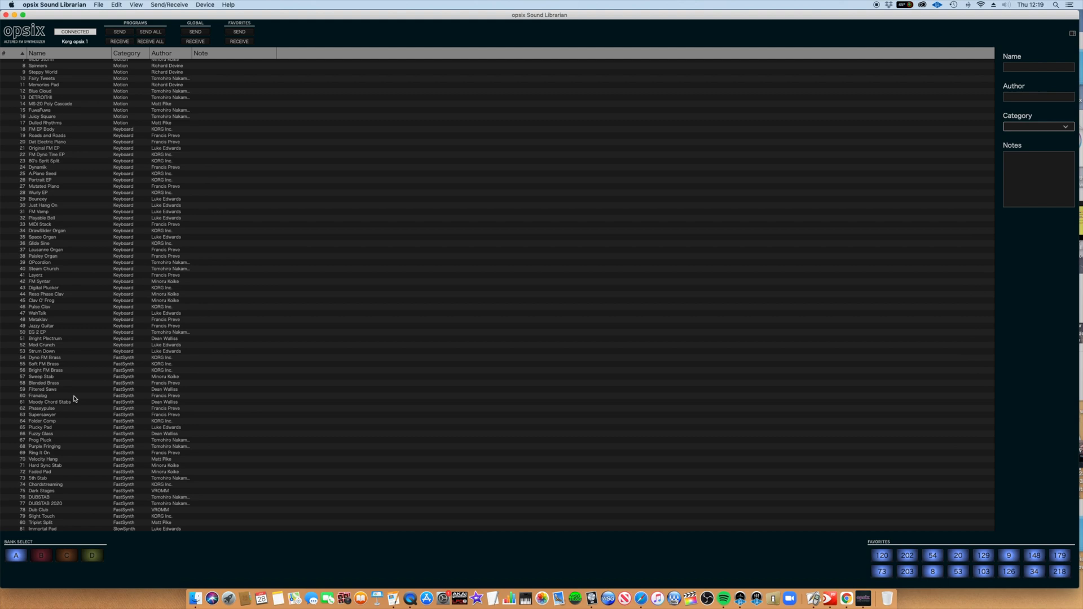
{"action": "scroll", "scroll_direction": "down", "scroll_amount": 3}
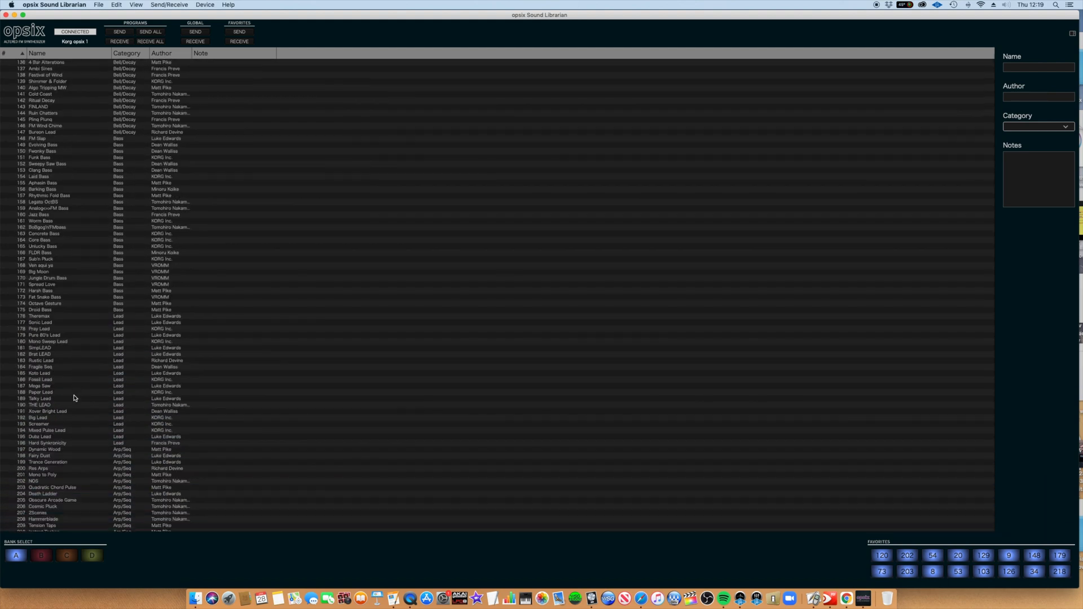
{"action": "scroll", "scroll_direction": "down", "scroll_amount": 3}
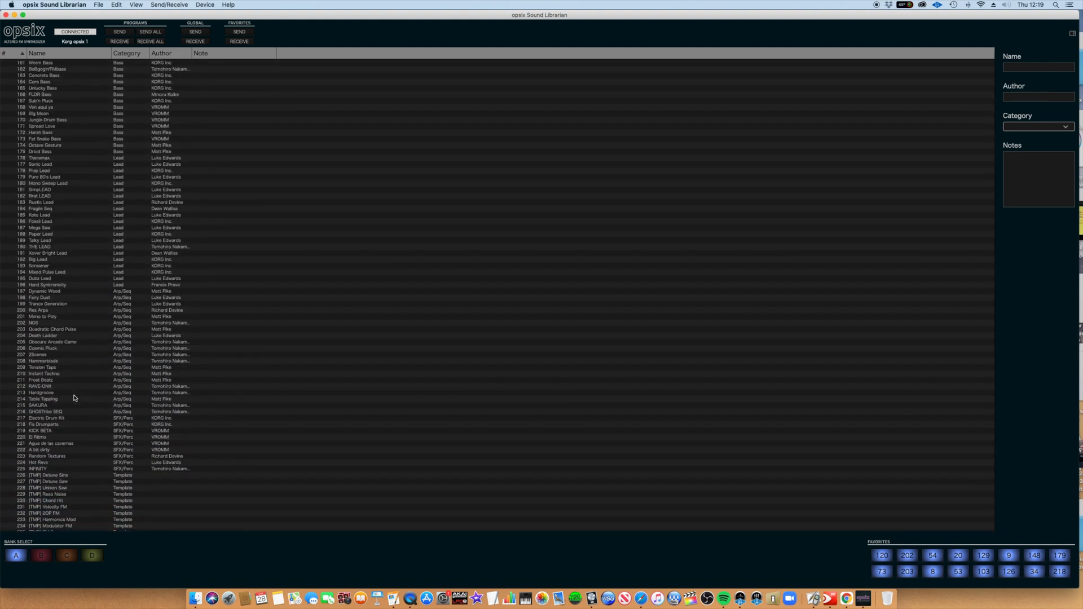
{"action": "scroll", "scroll_direction": "down", "scroll_amount": 3}
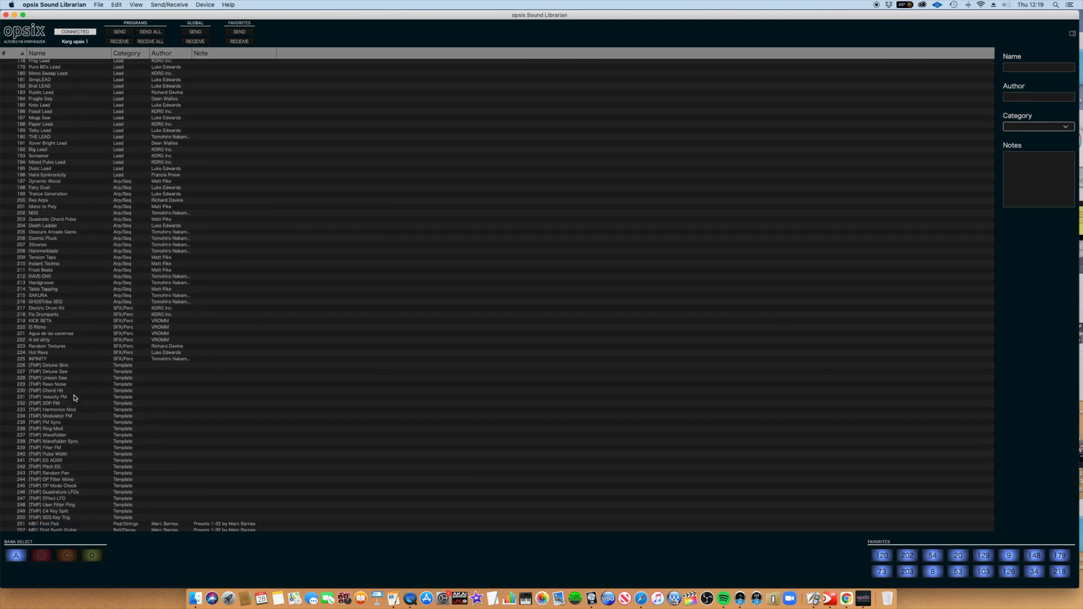
{"action": "scroll", "scroll_direction": "down", "scroll_amount": 3}
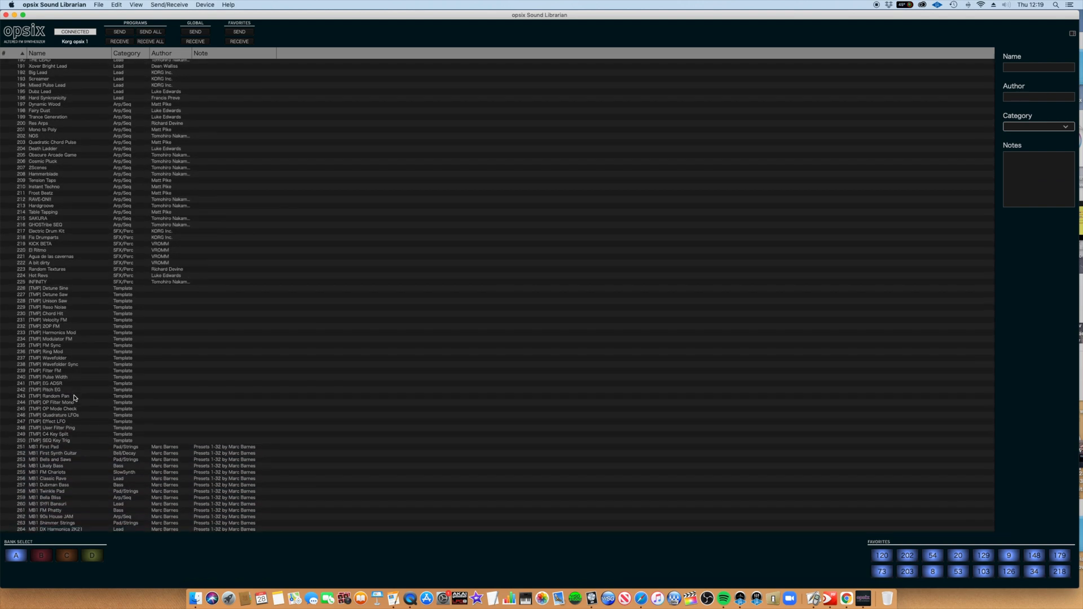
{"action": "scroll", "scroll_direction": "down", "scroll_amount": 3}
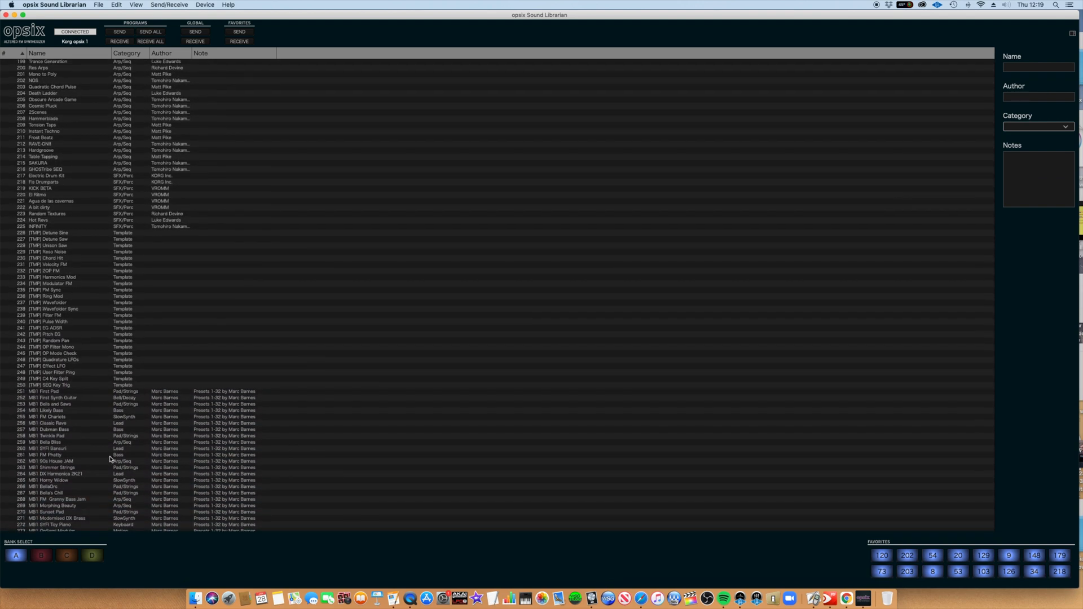
{"action": "scroll", "scroll_direction": "down", "scroll_amount": 3}
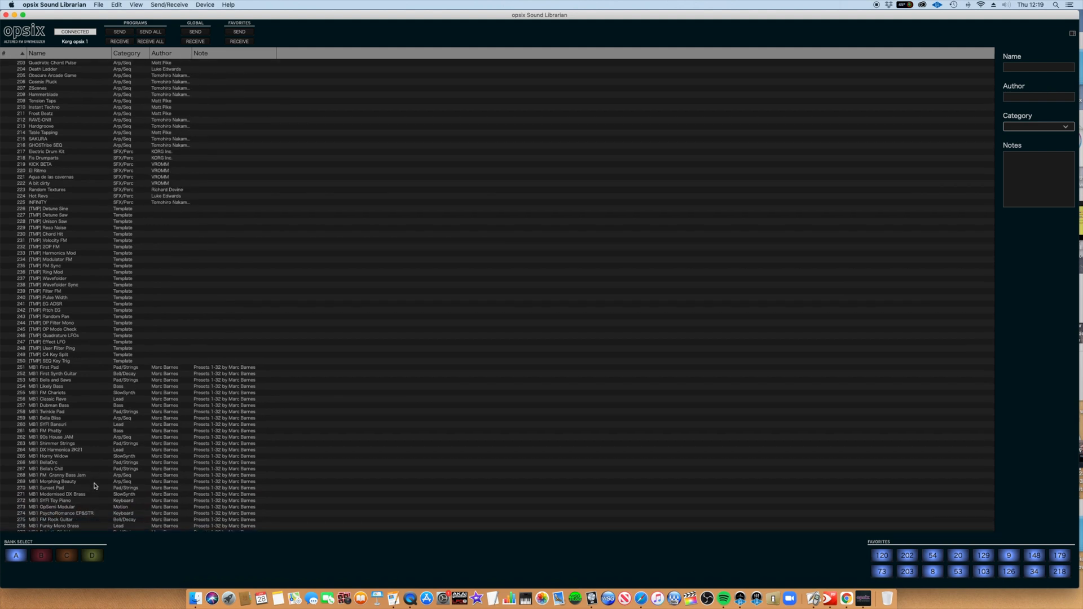
{"action": "scroll", "scroll_direction": "down", "scroll_amount": 3}
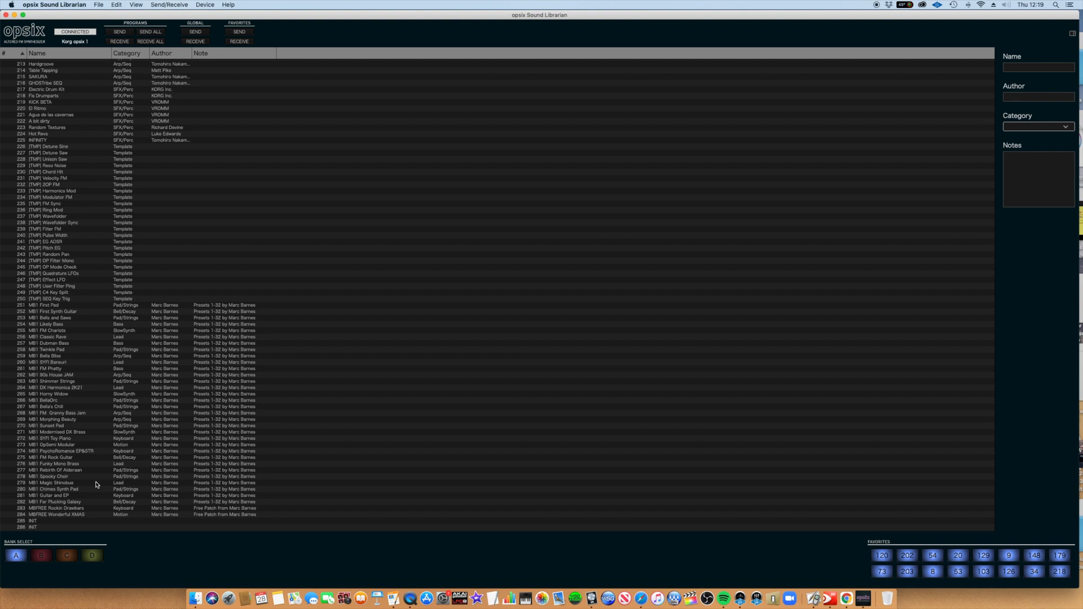
{"action": "mouse_move", "coordinate": [144, 294]}
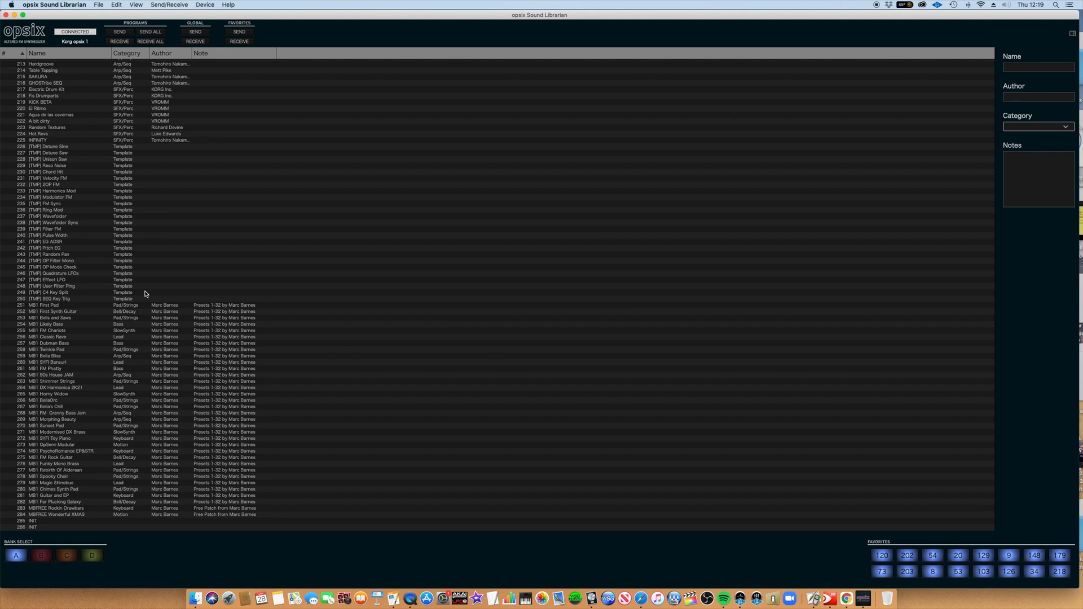
Step: Save the library as 'Marc Barnes Library 28th Jan 2021', replacing the existing file
{"action": "left_click", "coordinate": [99, 4]}
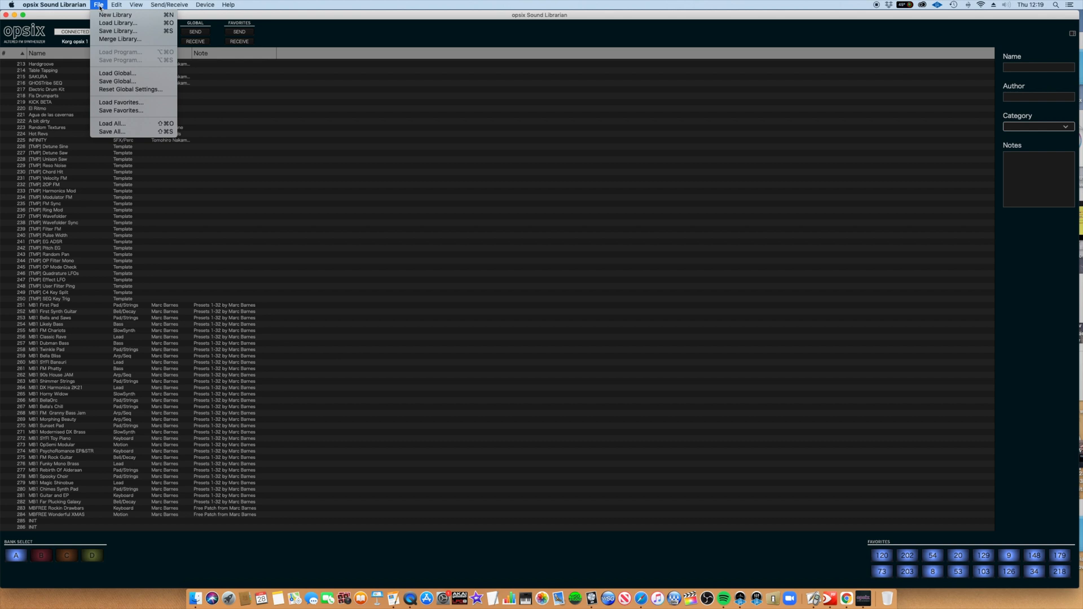
{"action": "mouse_move", "coordinate": [129, 32]}
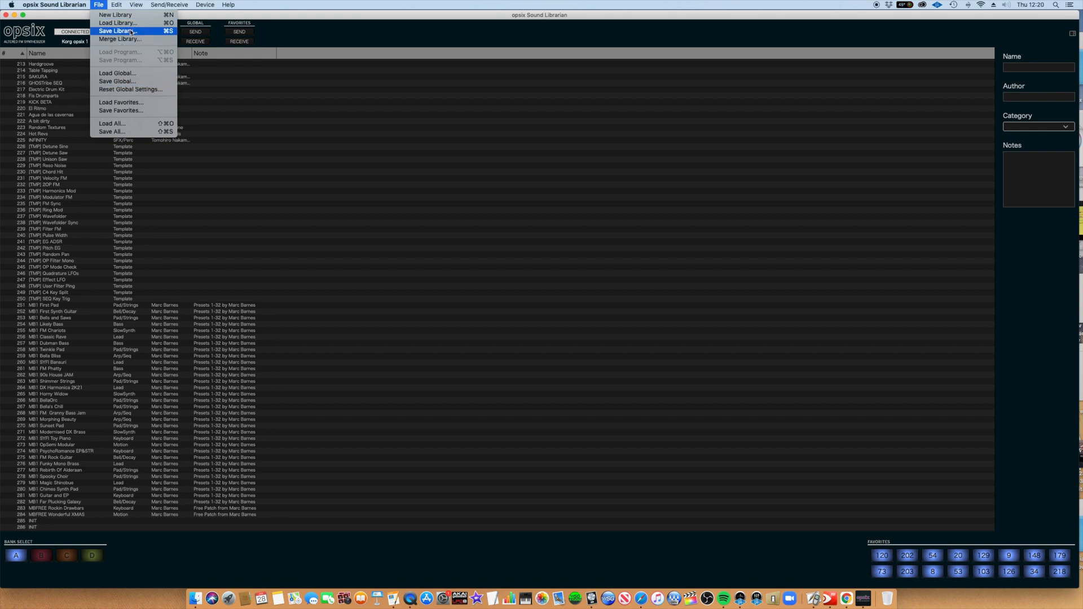
{"action": "left_click", "coordinate": [117, 32]}
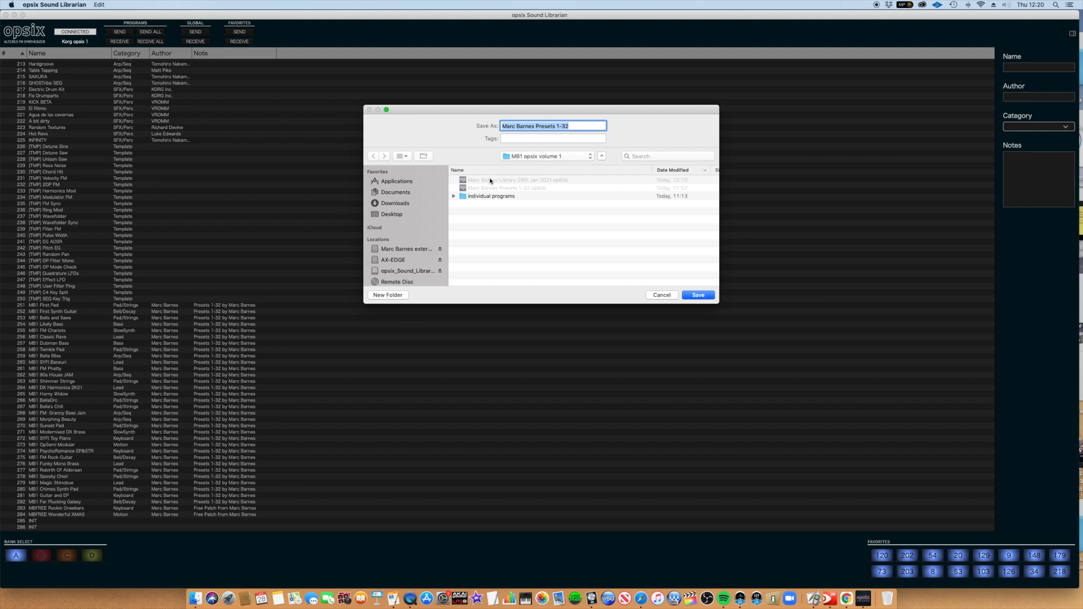
{"action": "type", "text": "Marc Barnes Library 28th Jan 2021"}
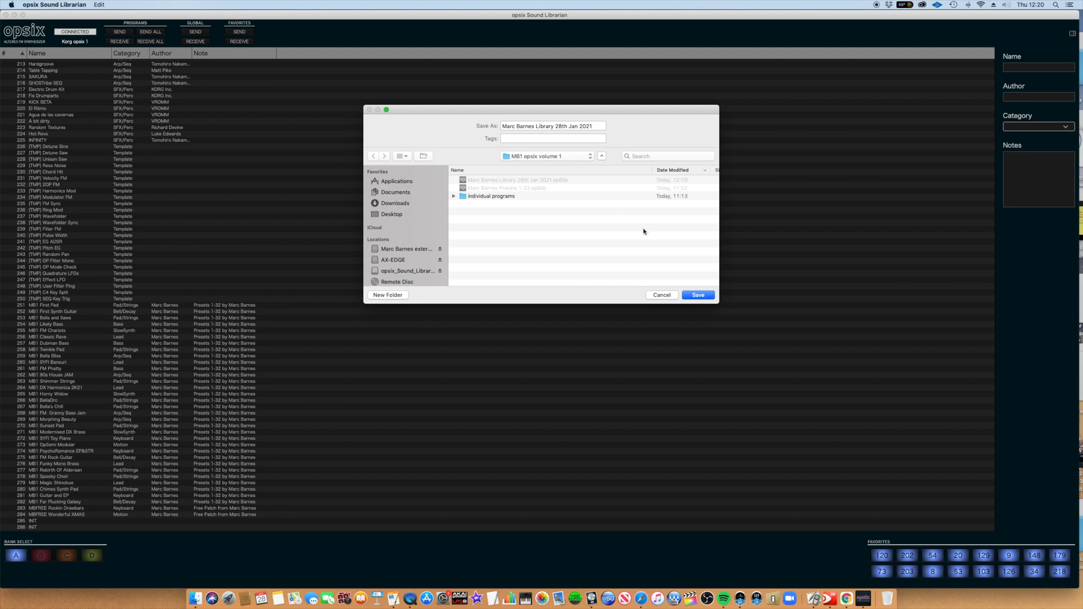
{"action": "left_click", "coordinate": [697, 294]}
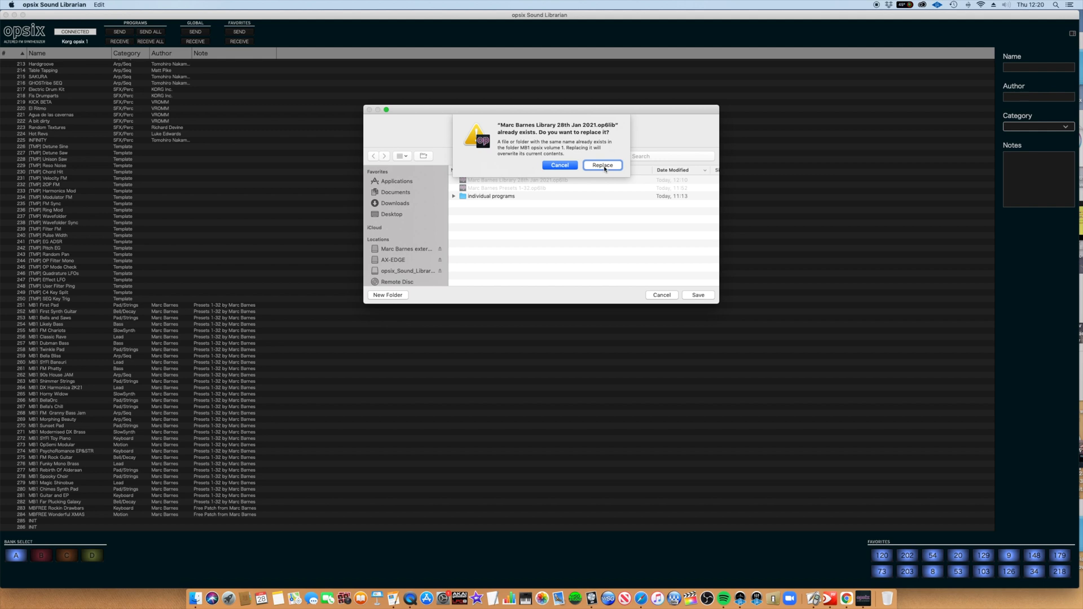
{"action": "left_click", "coordinate": [601, 164]}
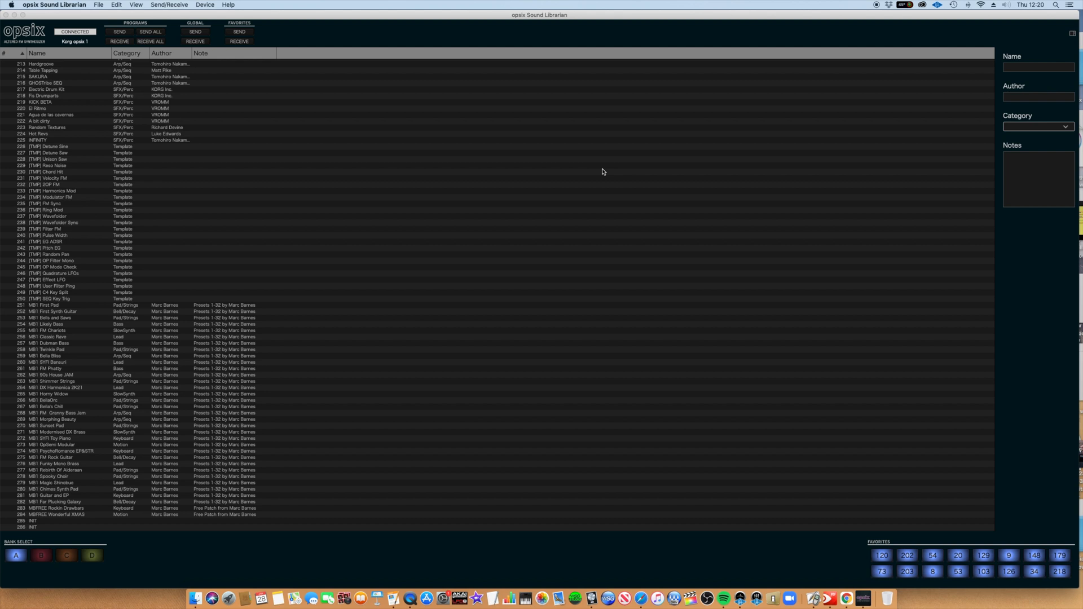
{"action": "mouse_move", "coordinate": [598, 176]}
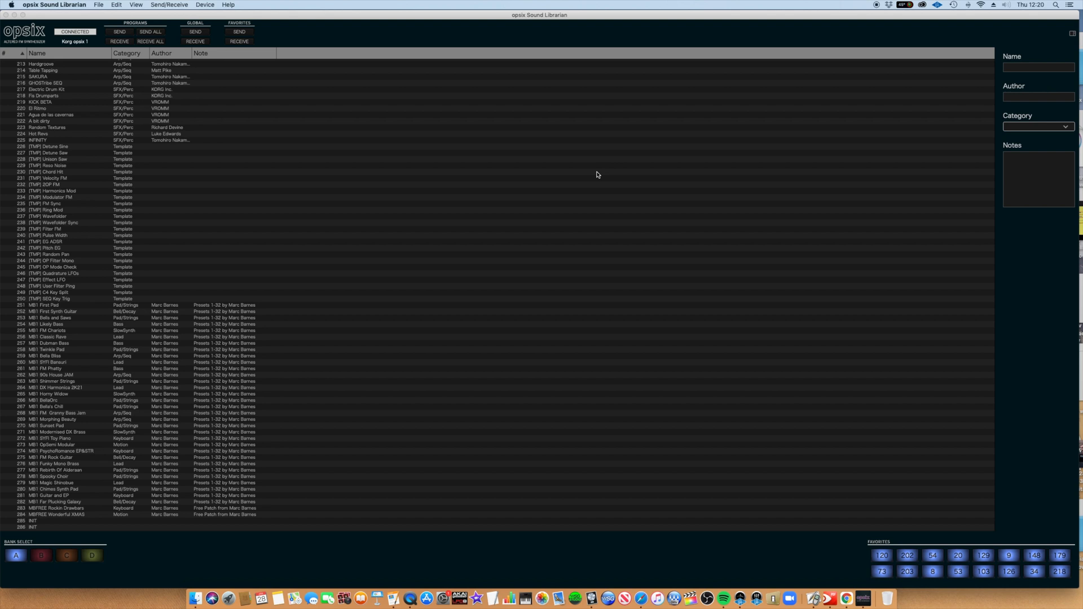
{"action": "mouse_move", "coordinate": [214, 91]}
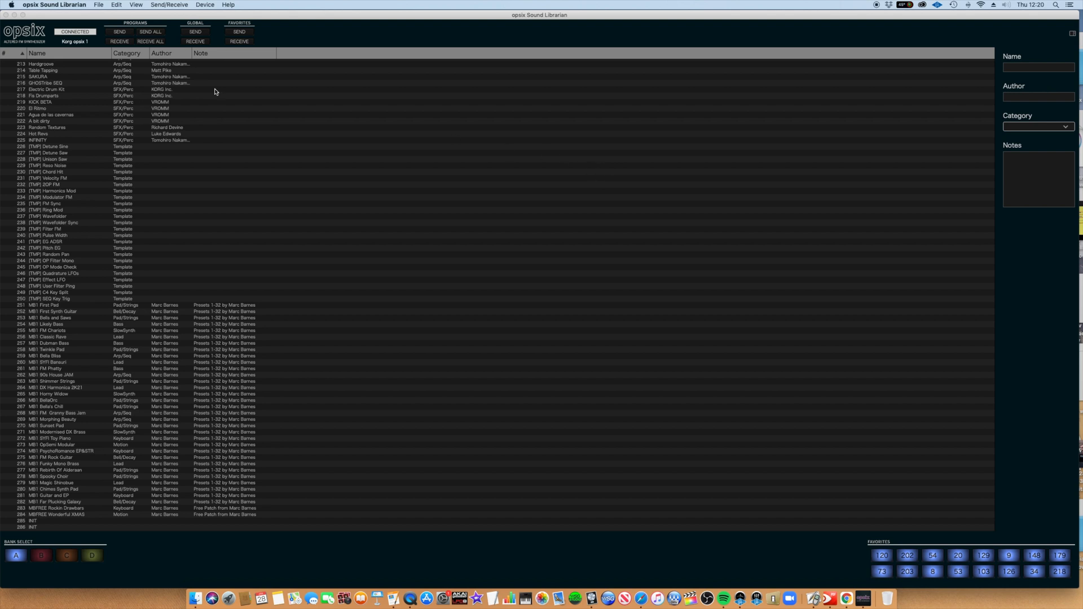
Step: Start Merge Library and load Marc Barnes Presets 1-32.op6lib beside the current library
{"action": "left_click", "coordinate": [99, 4]}
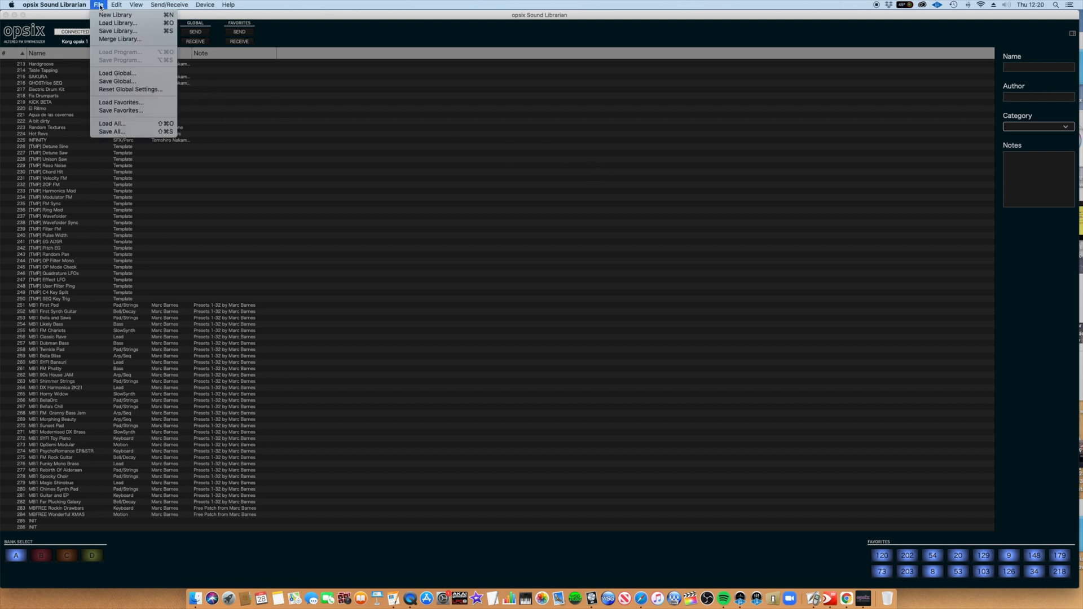
{"action": "mouse_move", "coordinate": [120, 39]}
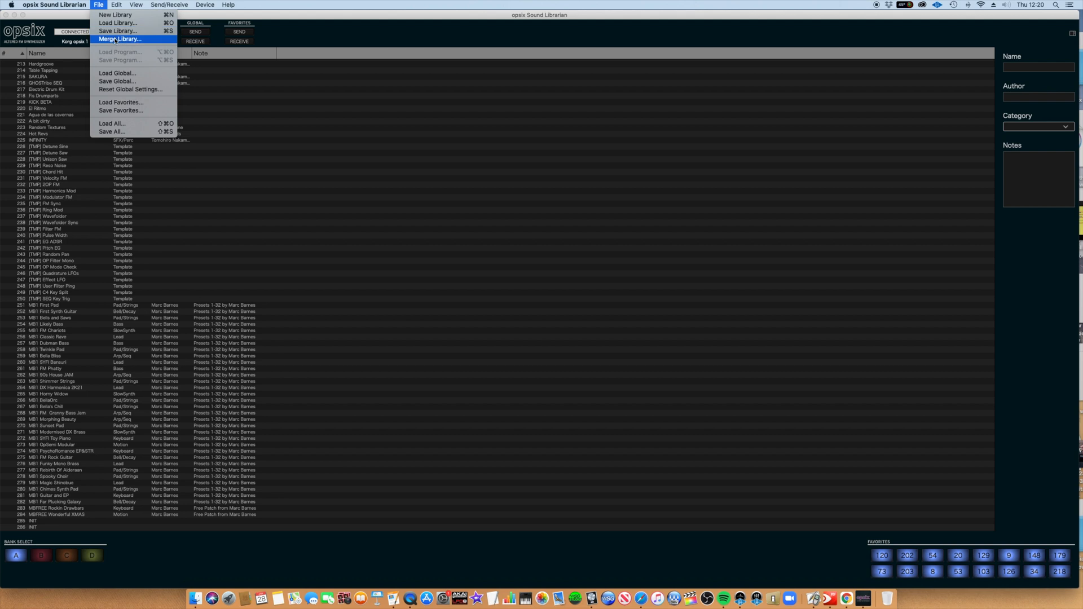
{"action": "left_click", "coordinate": [120, 38]}
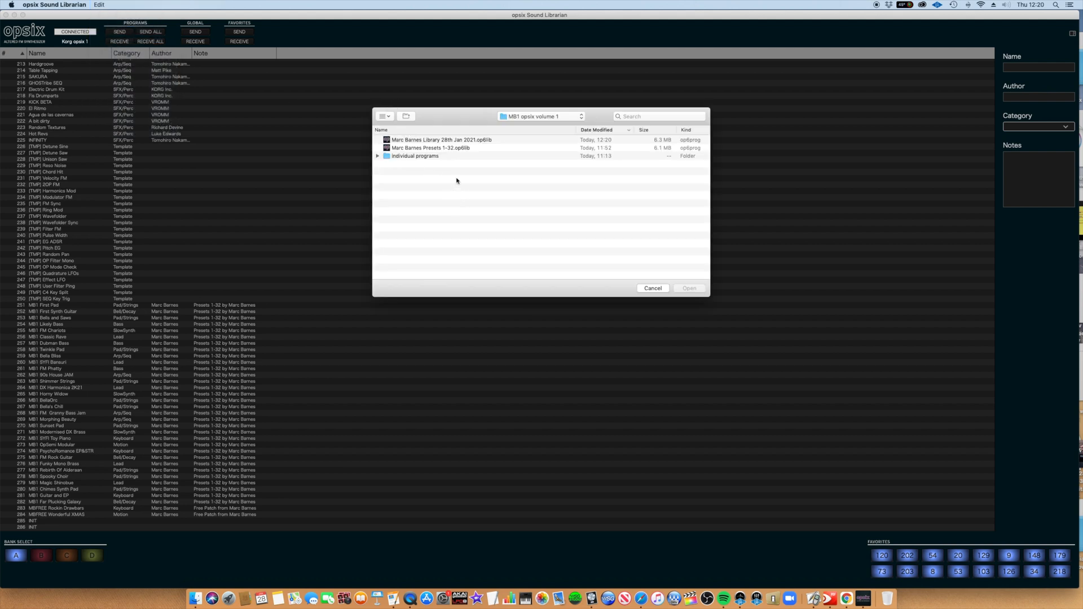
{"action": "mouse_move", "coordinate": [433, 152]}
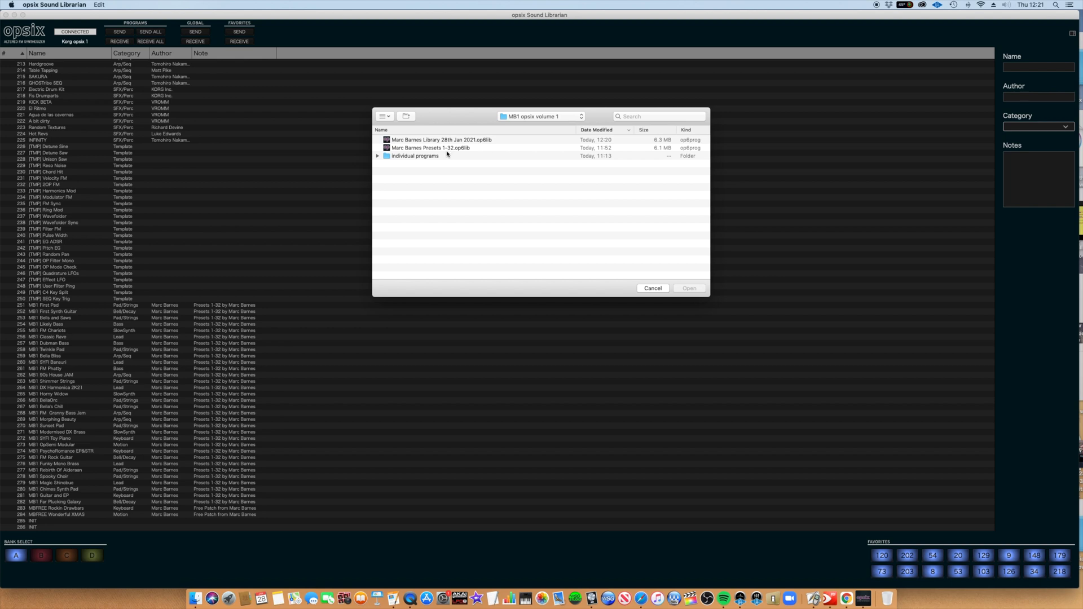
{"action": "left_click", "coordinate": [431, 147]}
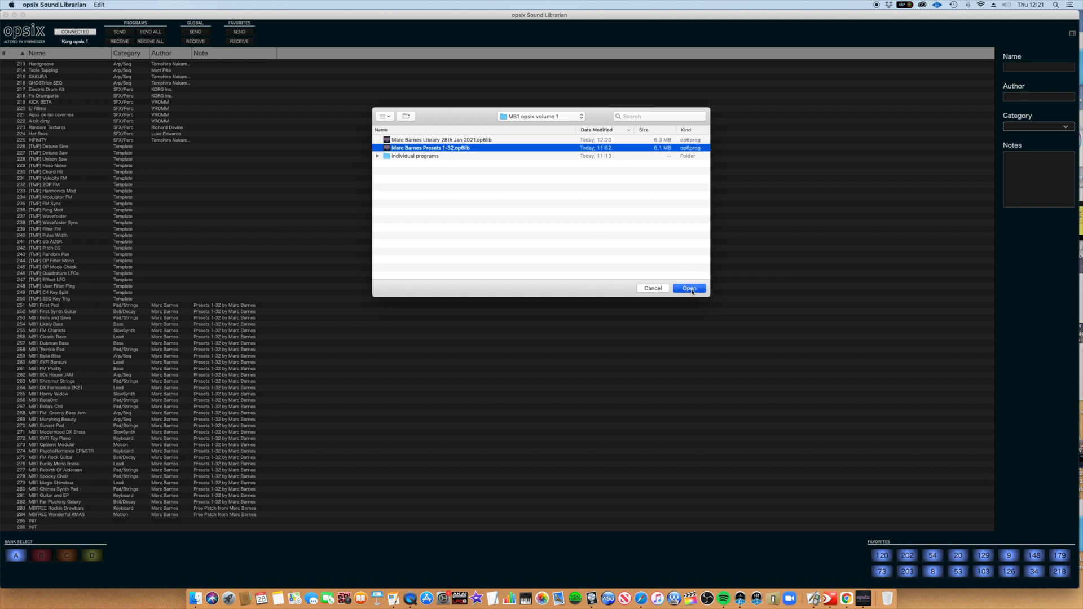
{"action": "left_click", "coordinate": [687, 288]}
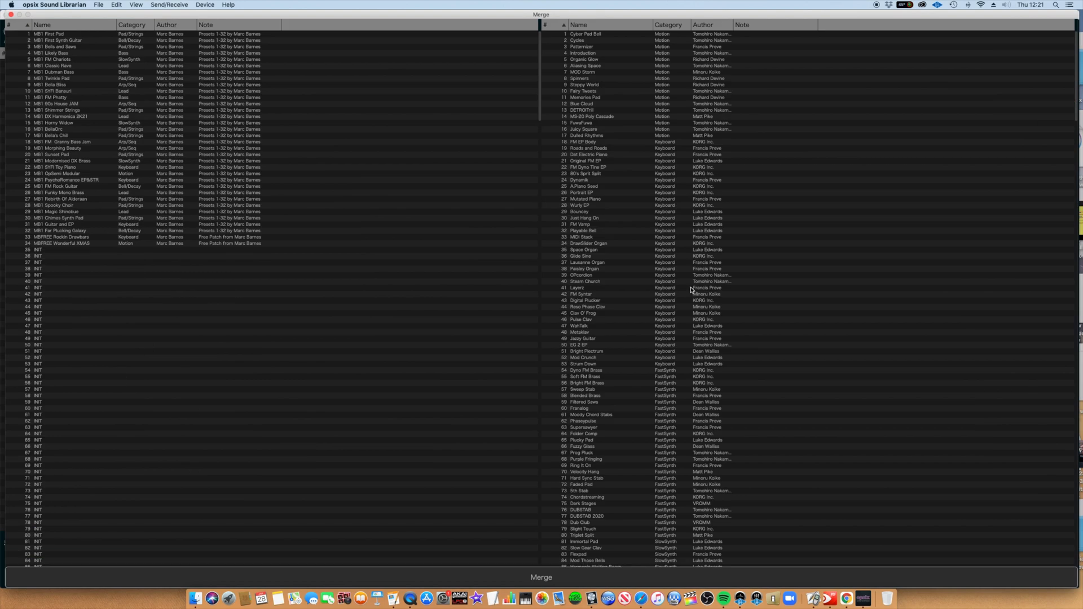
{"action": "mouse_move", "coordinate": [447, 240]}
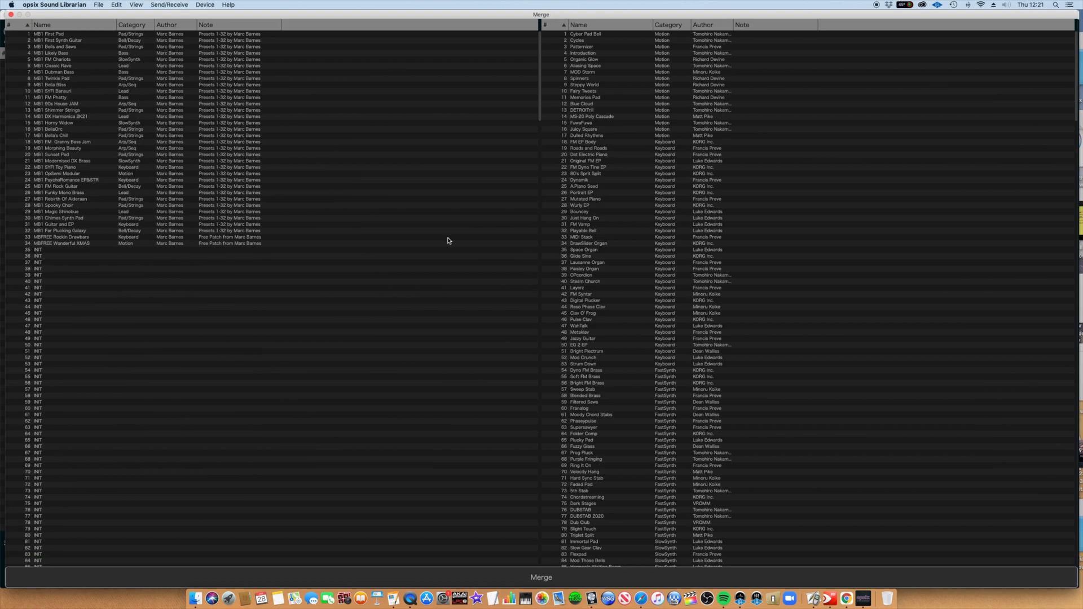
{"action": "mouse_move", "coordinate": [121, 275]}
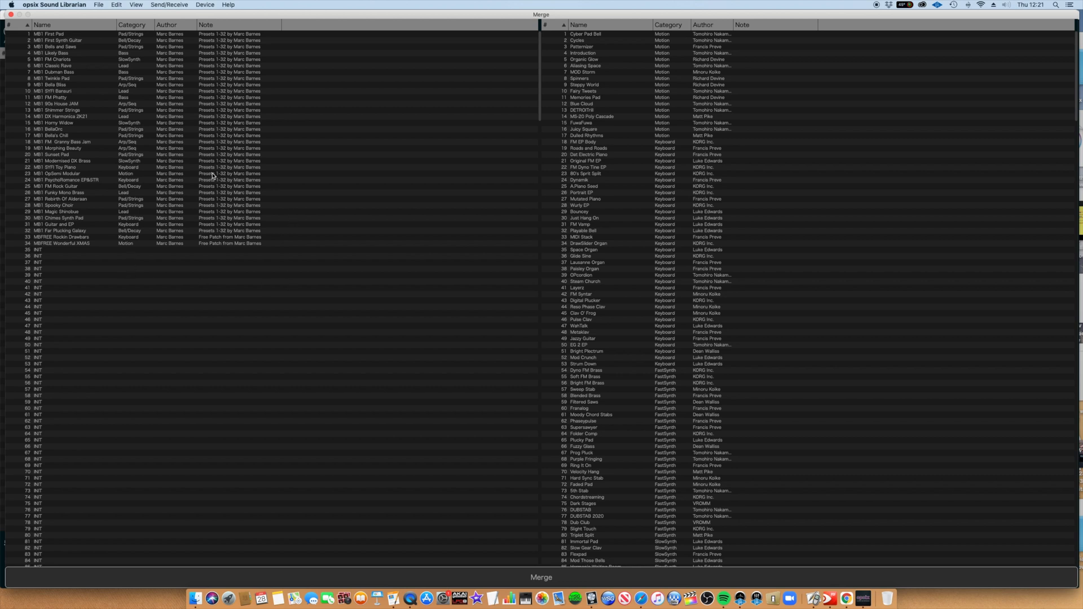
{"action": "mouse_move", "coordinate": [614, 270]}
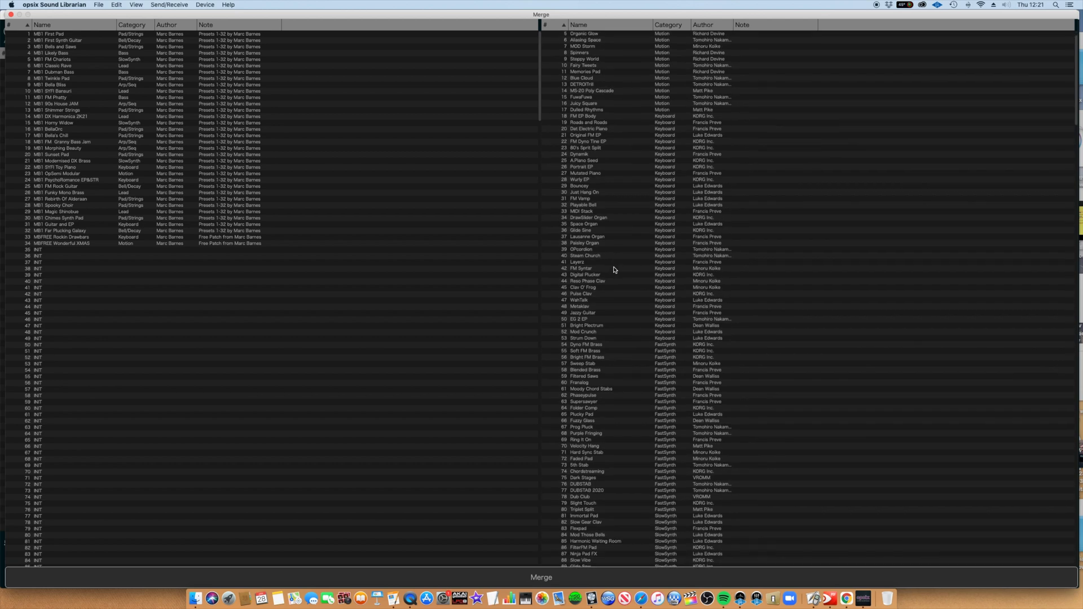
Step: Scroll the current library list in the Merge window to the empty slots around 400
{"action": "scroll", "scroll_direction": "down", "scroll_amount": 3}
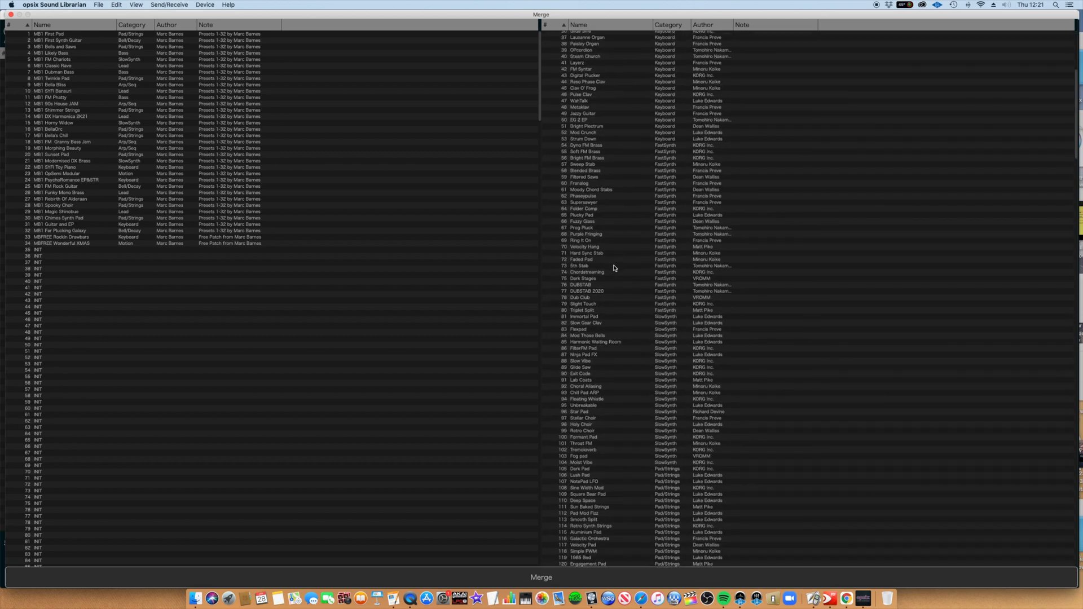
{"action": "scroll", "scroll_direction": "down", "scroll_amount": 3}
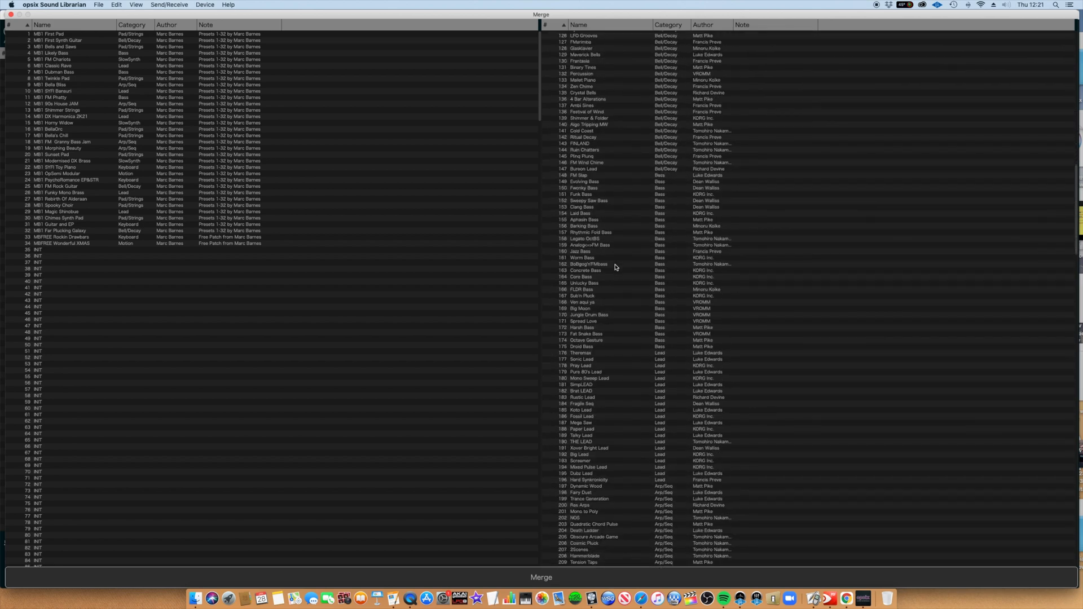
{"action": "scroll", "scroll_direction": "down", "scroll_amount": 3}
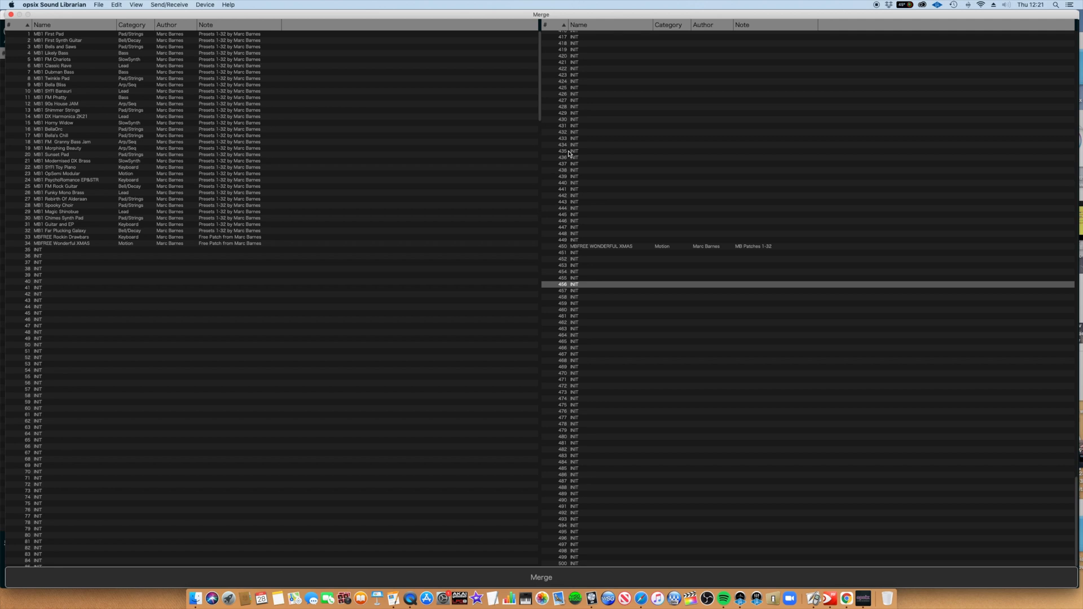
{"action": "scroll", "scroll_direction": "up", "scroll_amount": 3}
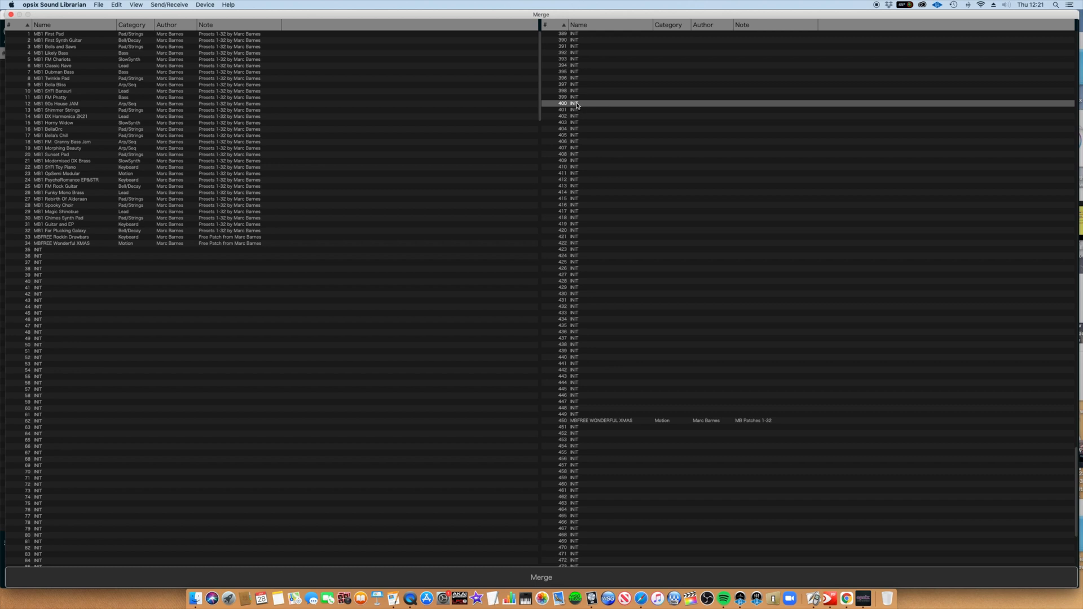
{"action": "mouse_move", "coordinate": [101, 63]}
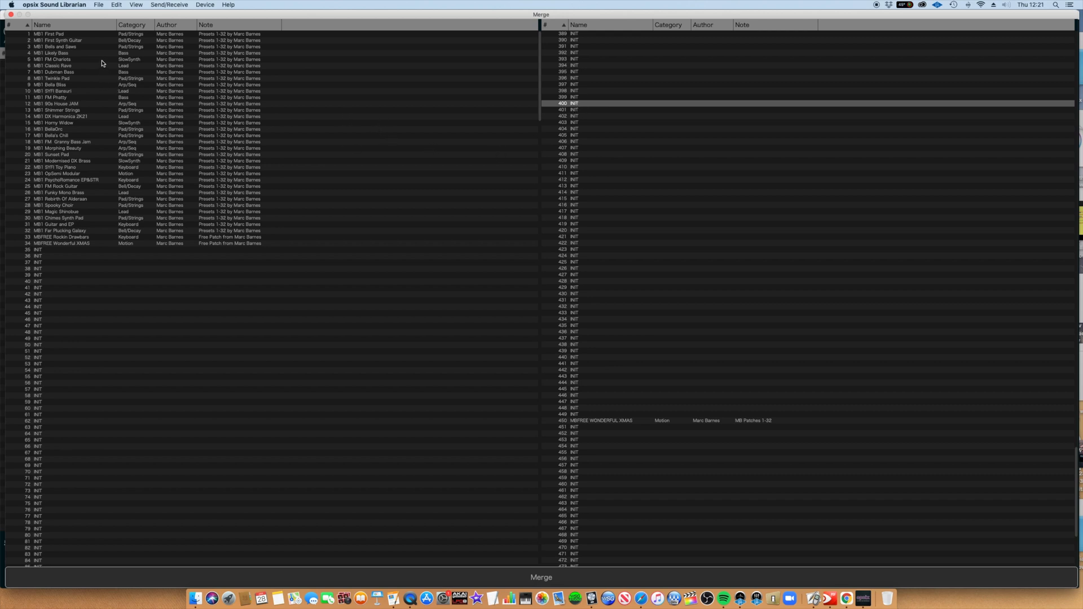
Step: Select MB1 First Pad as the first of the 34 presets destined for slot 400
{"action": "left_click", "coordinate": [52, 34]}
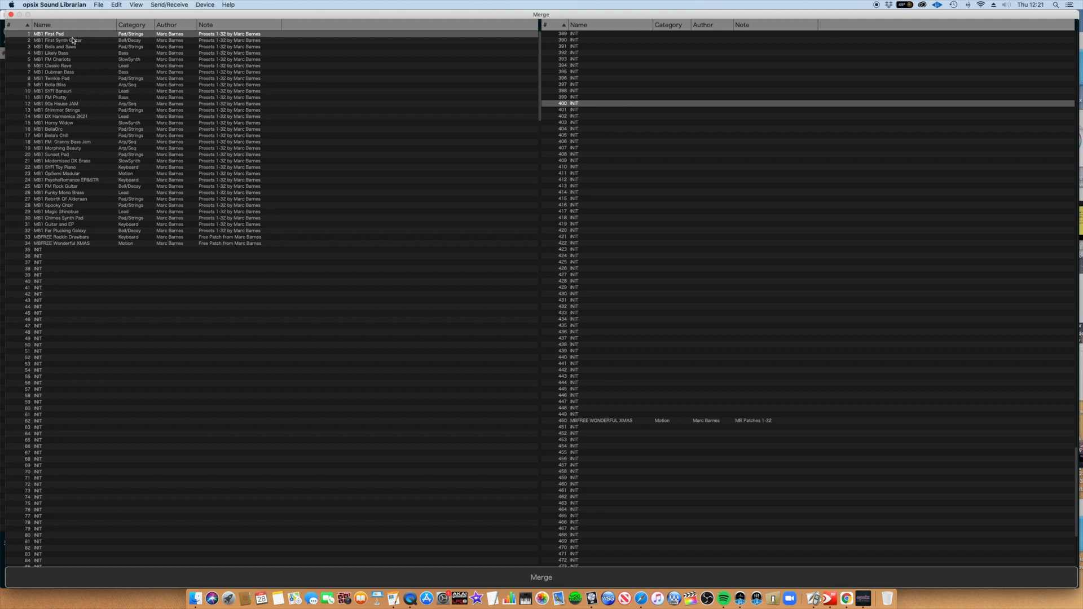
{"action": "mouse_move", "coordinate": [96, 194]}
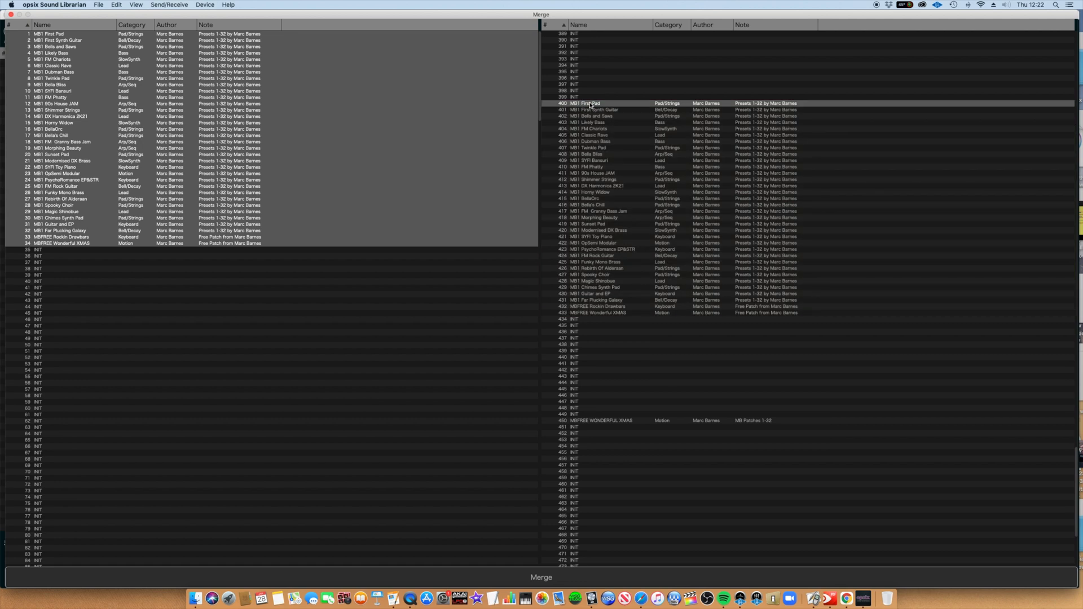
{"action": "mouse_move", "coordinate": [572, 399]}
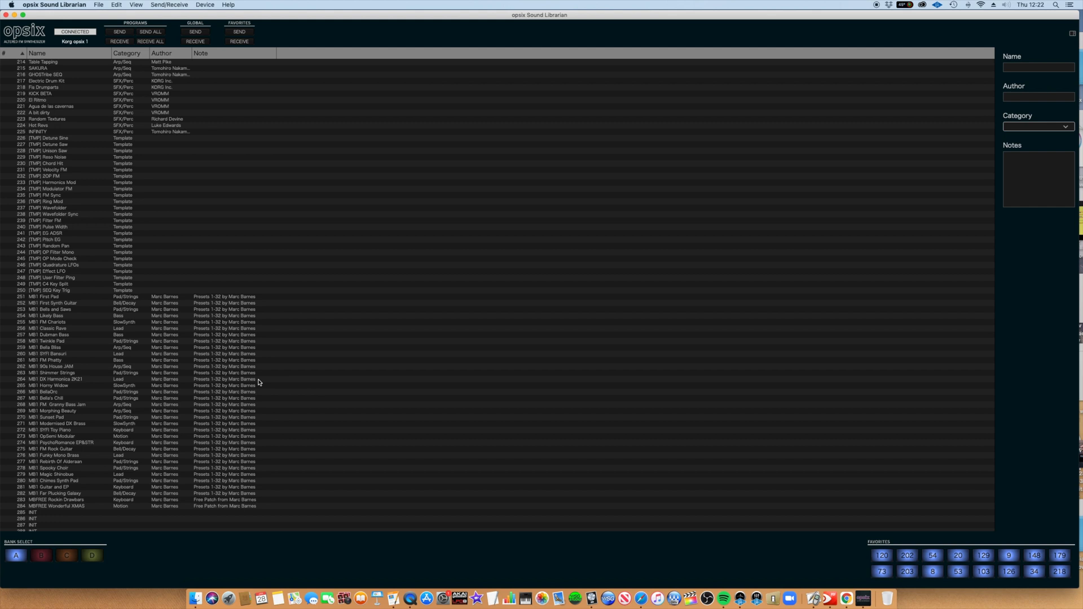
Step: Scroll the main library to verify MB1 First Pad through MBFREE Wonderful XMAS sit in slots 400–433
{"action": "scroll", "scroll_direction": "down", "scroll_amount": 3}
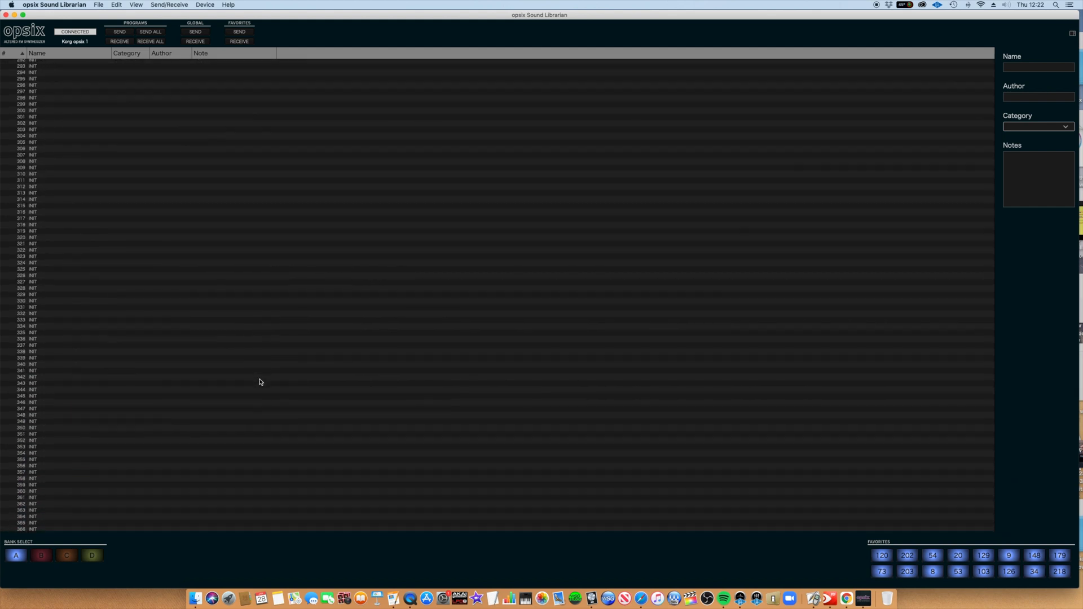
{"action": "scroll", "scroll_direction": "down", "scroll_amount": 3}
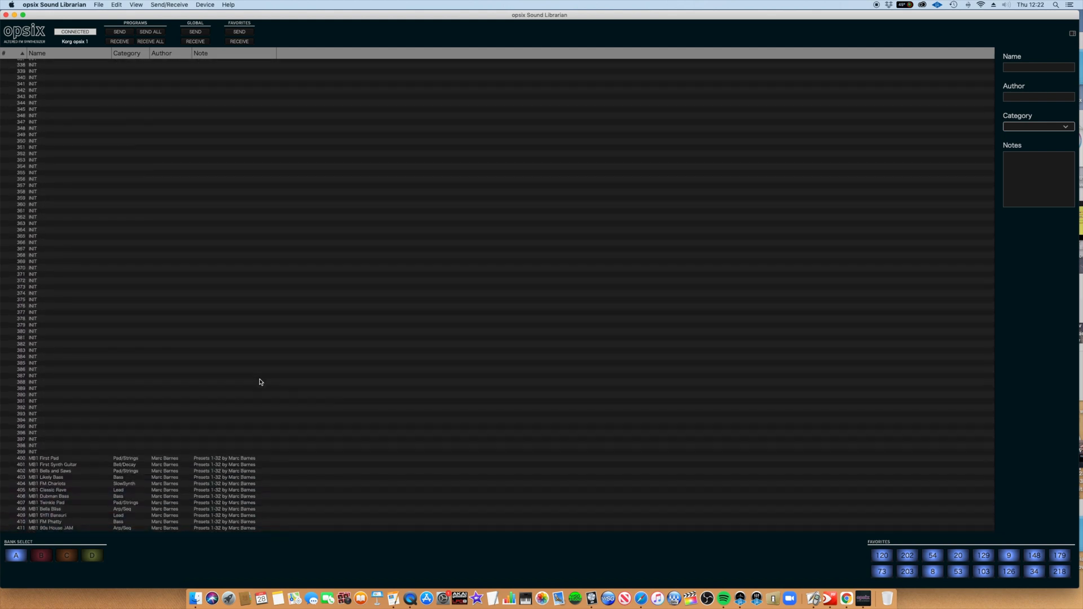
{"action": "scroll", "scroll_direction": "down", "scroll_amount": 3}
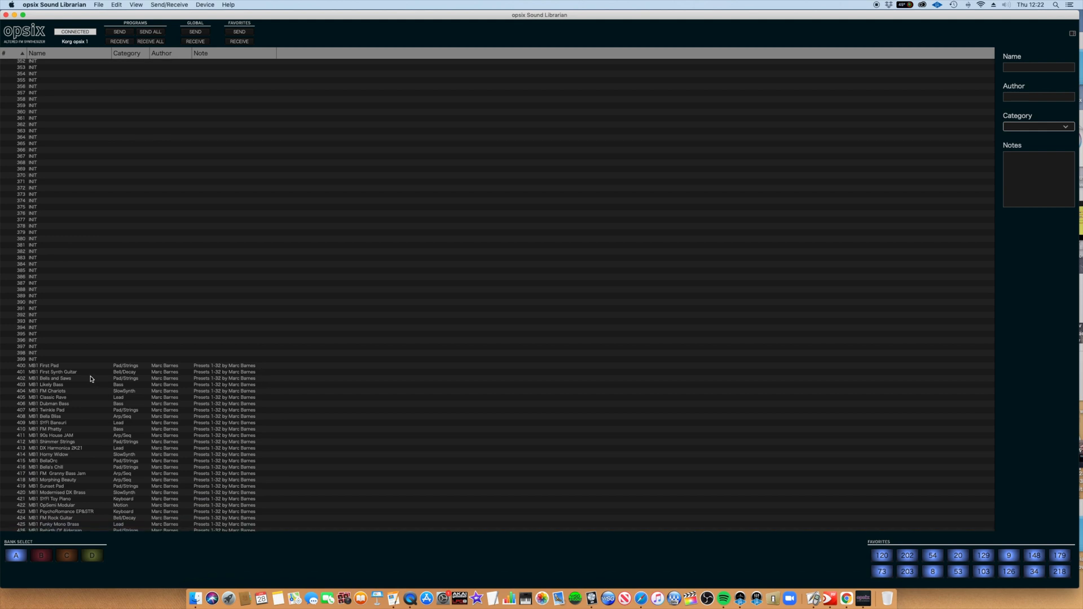
{"action": "scroll", "scroll_direction": "down", "scroll_amount": 3}
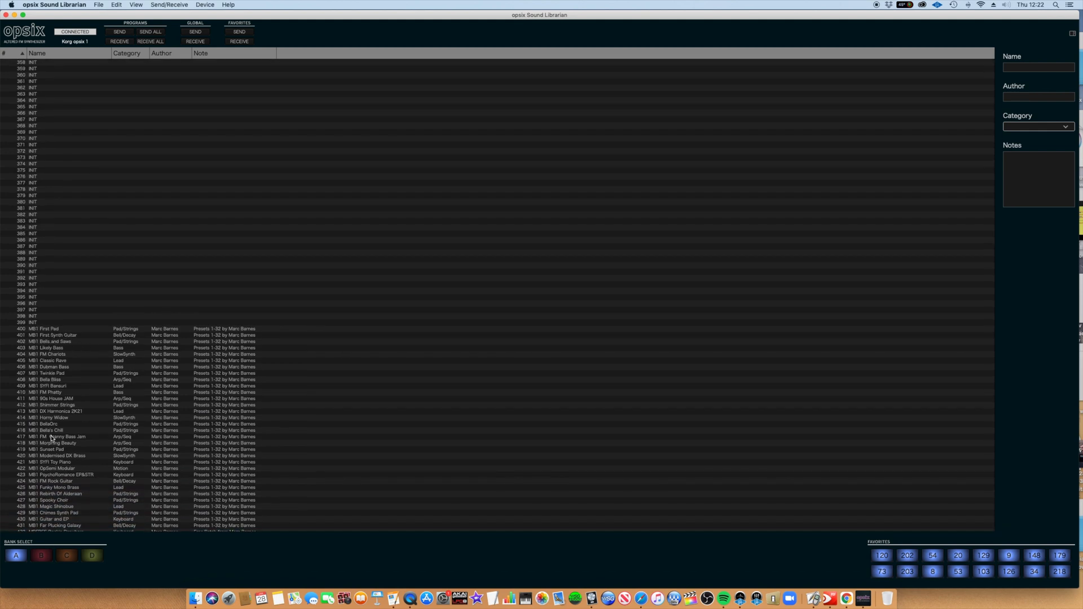
{"action": "scroll", "scroll_direction": "down", "scroll_amount": 3}
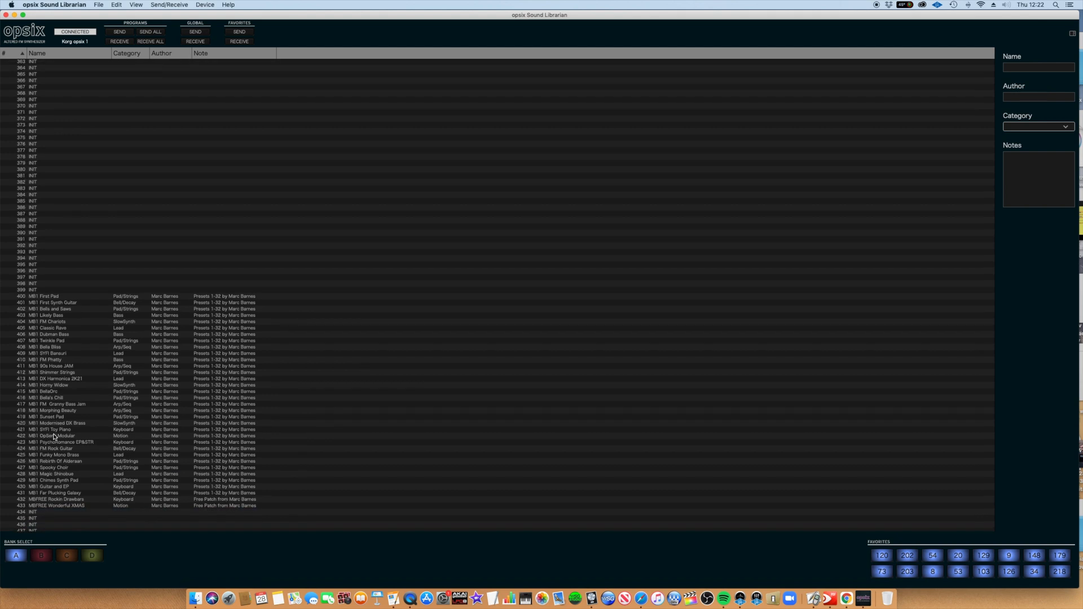
{"action": "mouse_move", "coordinate": [287, 444]}
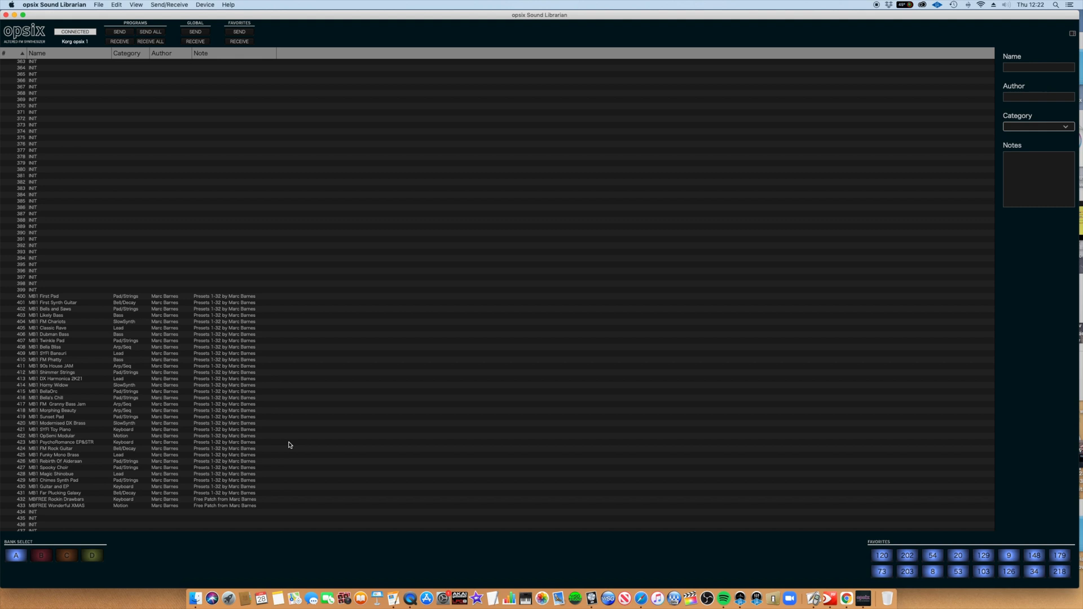
{"action": "mouse_move", "coordinate": [137, 29]}
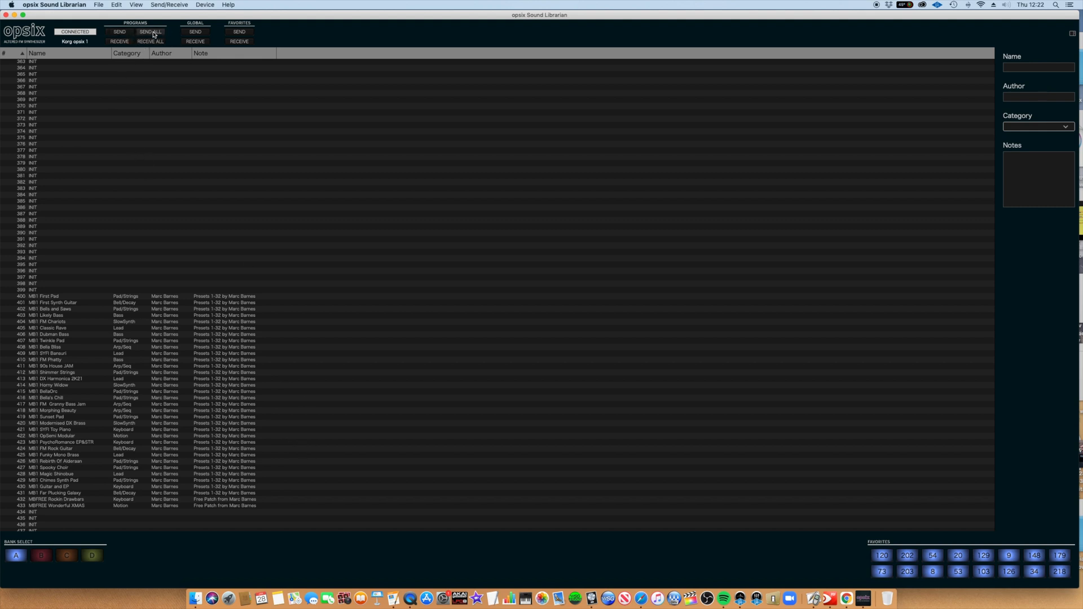
Step: Send All programs to the opsix and accept the Write Operation overwrite warning
{"action": "left_click", "coordinate": [150, 32]}
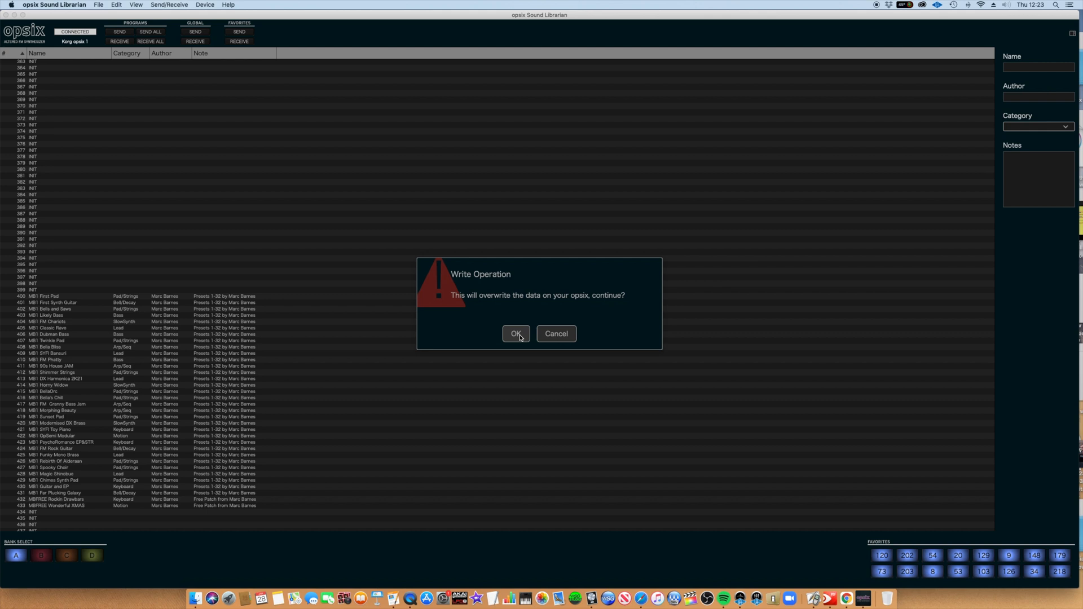
{"action": "mouse_move", "coordinate": [518, 337]}
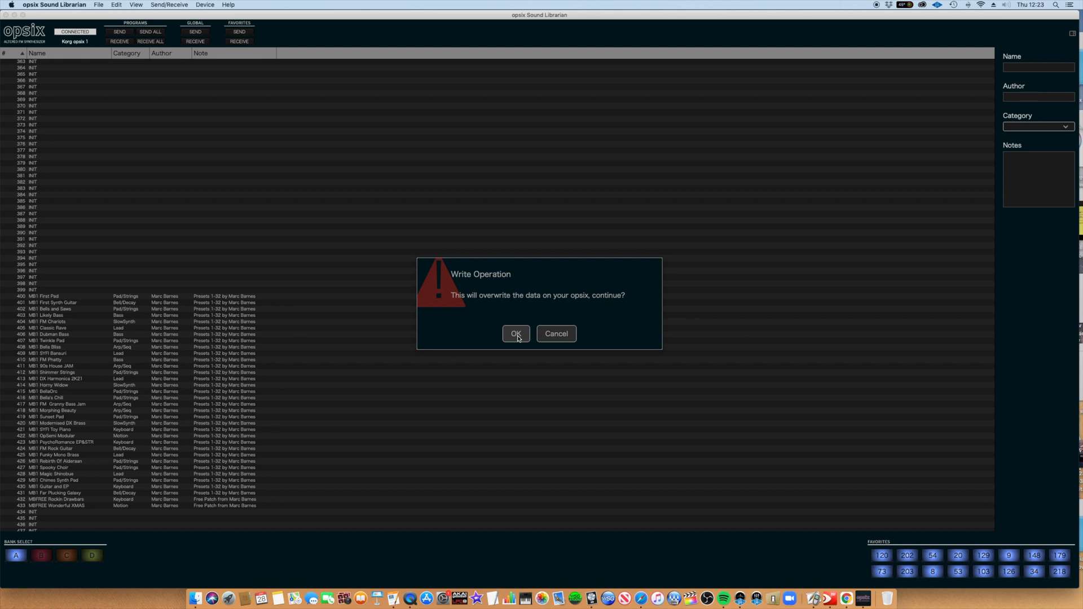
{"action": "left_click", "coordinate": [516, 334]}
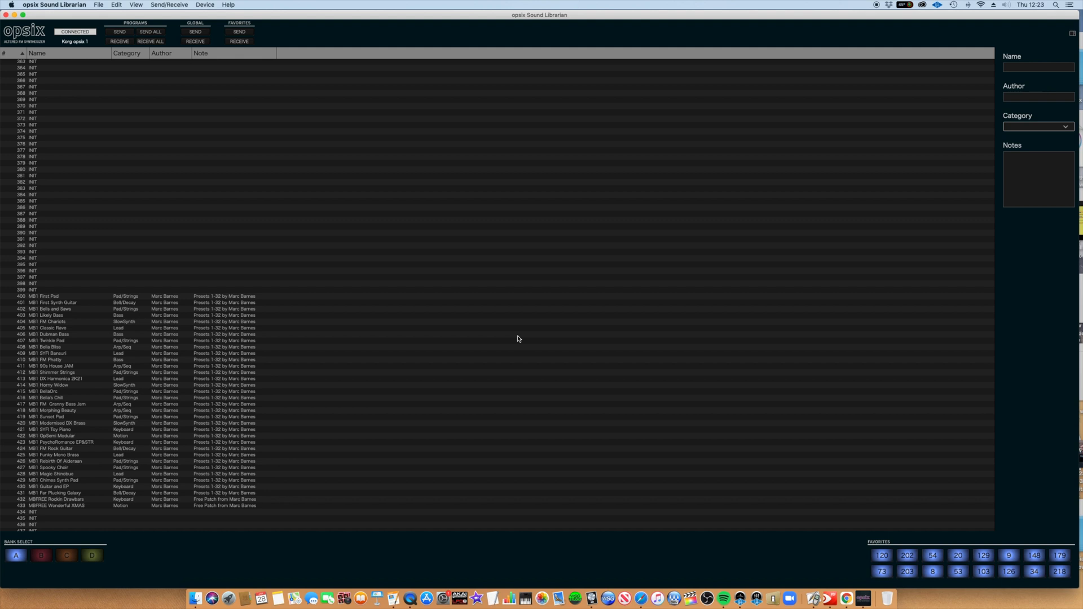
{"action": "mouse_move", "coordinate": [226, 220]}
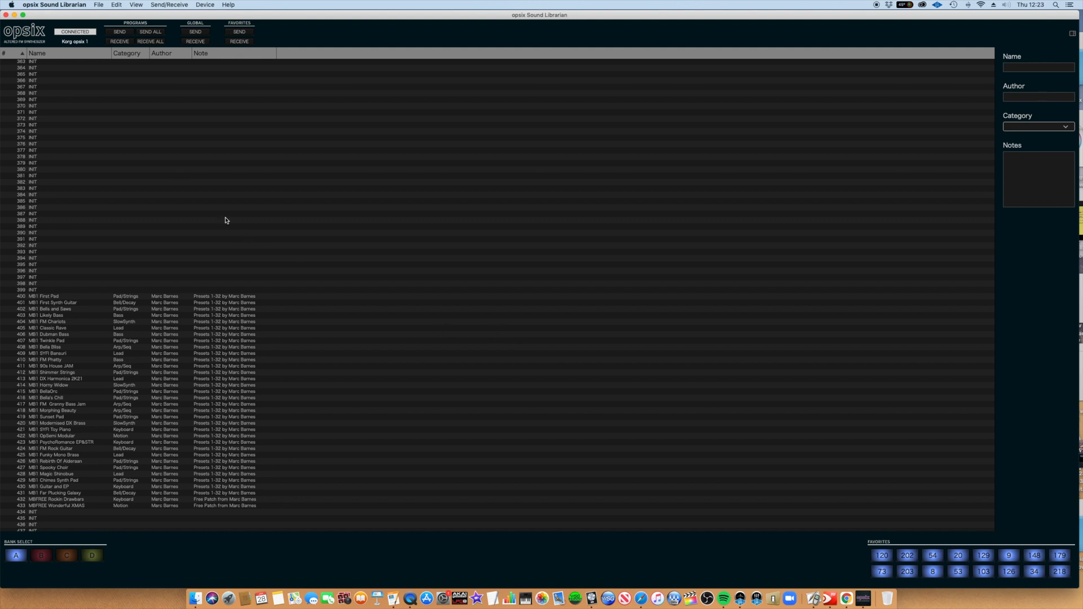
{"action": "mouse_move", "coordinate": [150, 42]}
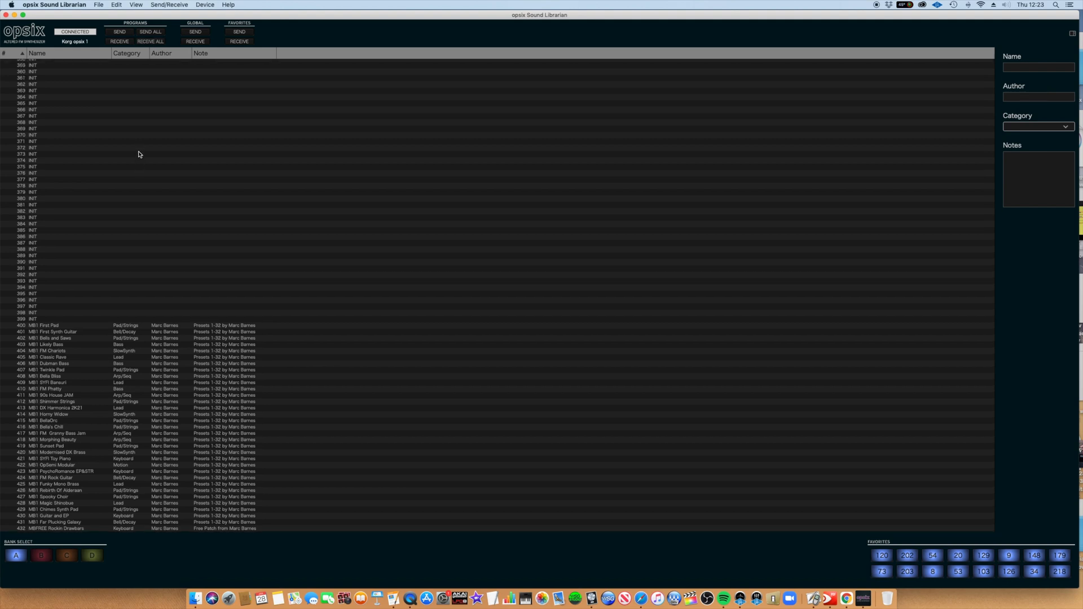
{"action": "scroll", "scroll_direction": "up", "scroll_amount": 3}
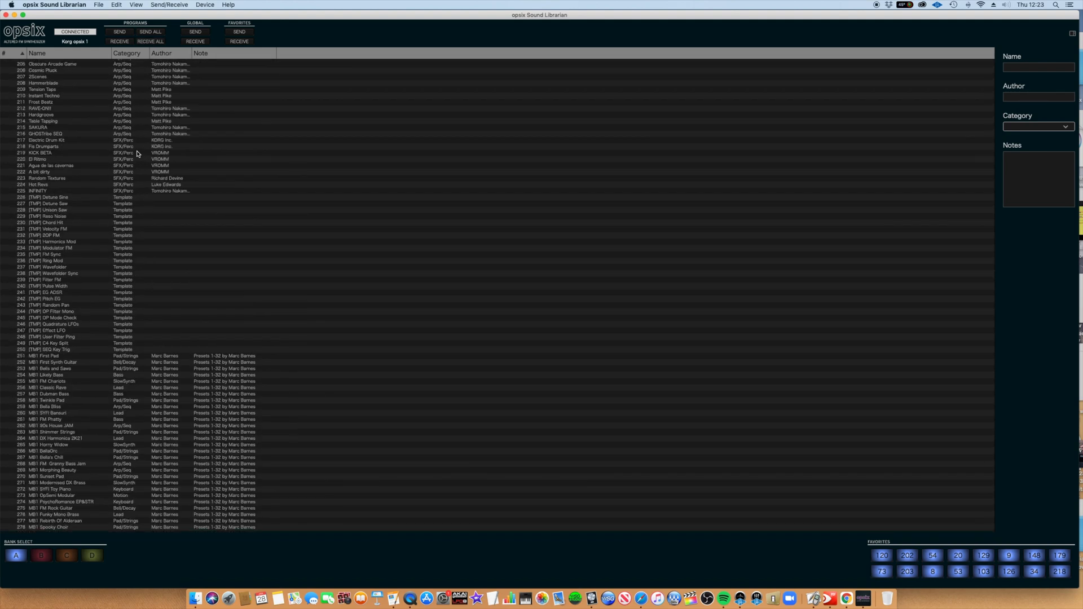
{"action": "scroll", "scroll_direction": "up", "scroll_amount": 3}
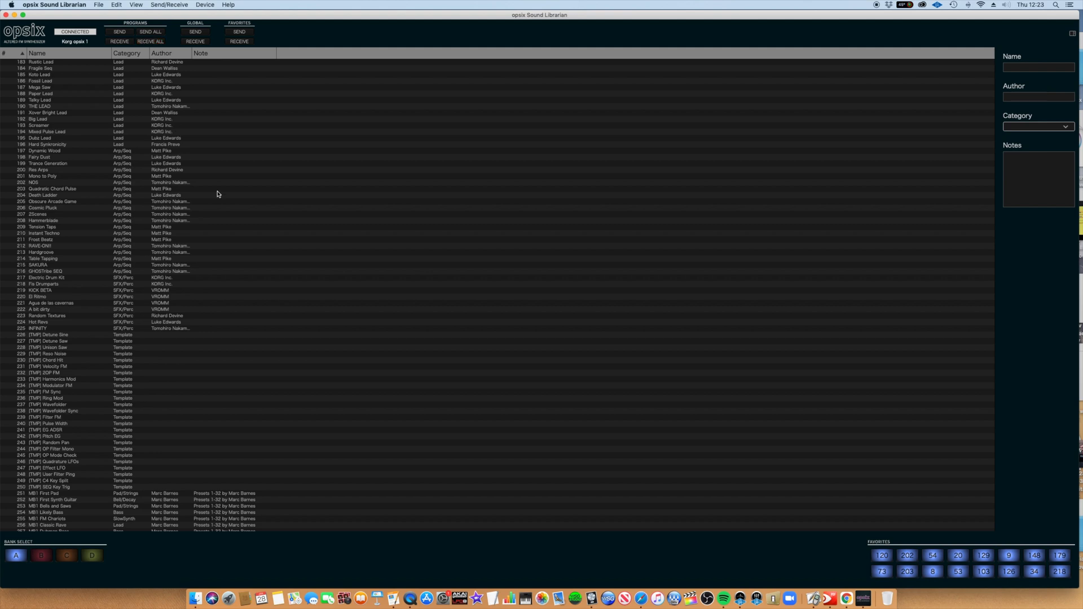
{"action": "scroll", "scroll_direction": "down", "scroll_amount": 3}
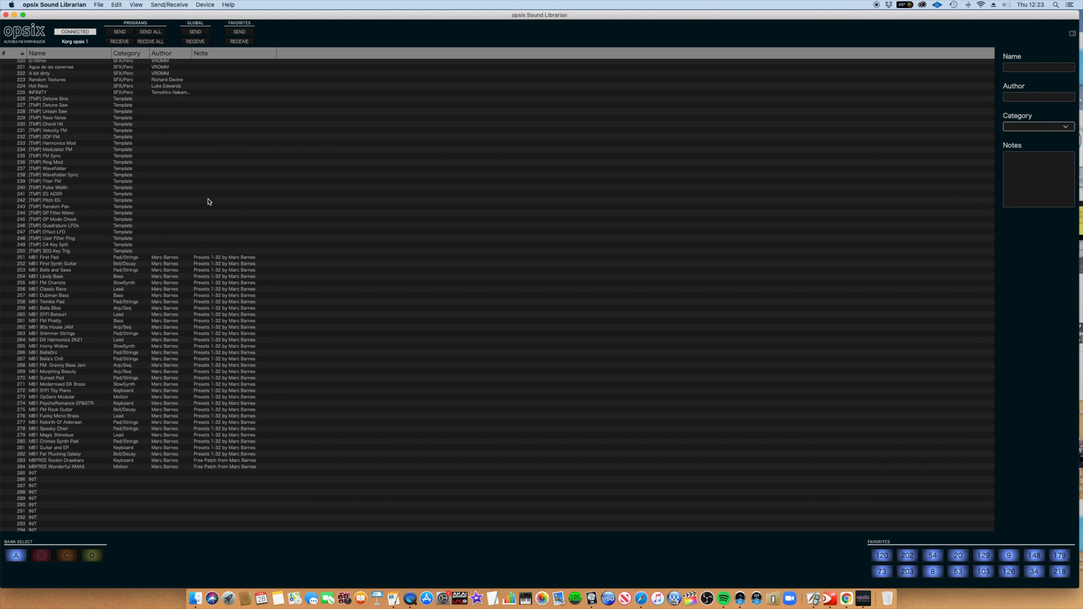
{"action": "scroll", "scroll_direction": "down", "scroll_amount": 3}
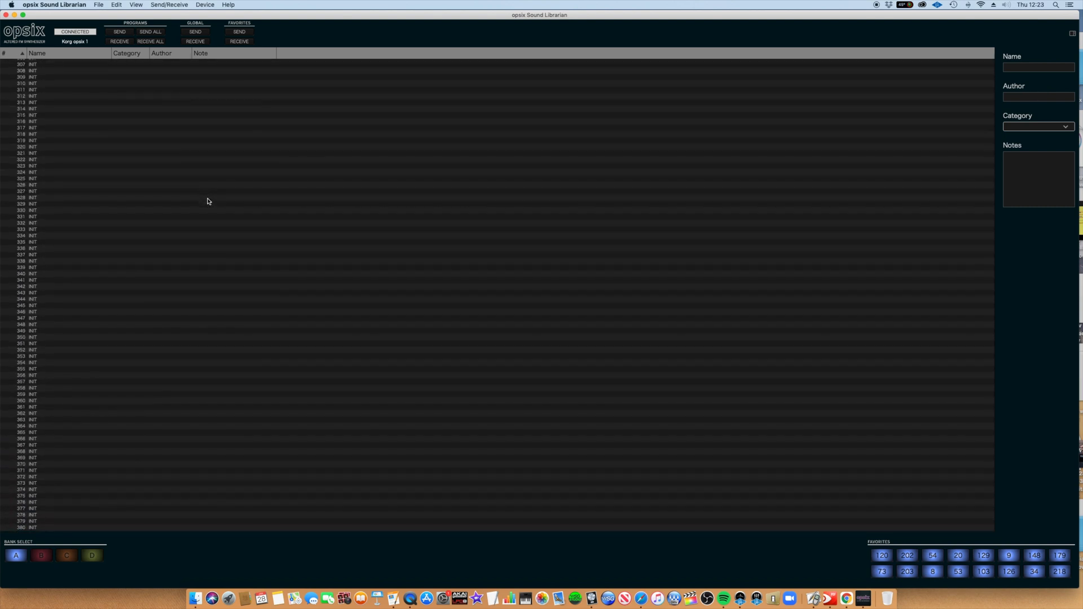
{"action": "scroll", "scroll_direction": "down", "scroll_amount": 3}
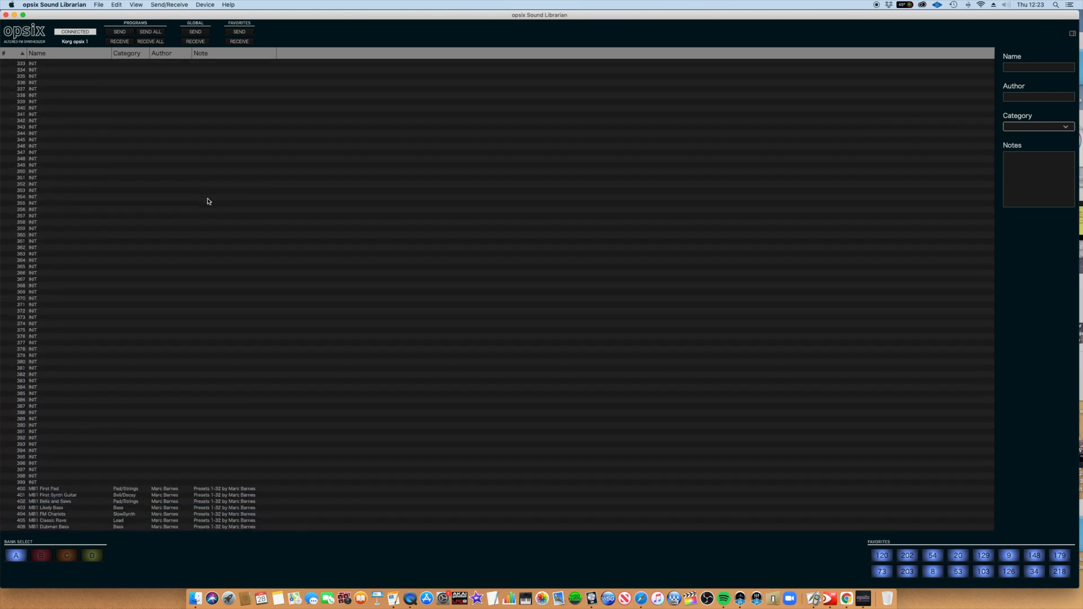
{"action": "scroll", "scroll_direction": "down", "scroll_amount": 3}
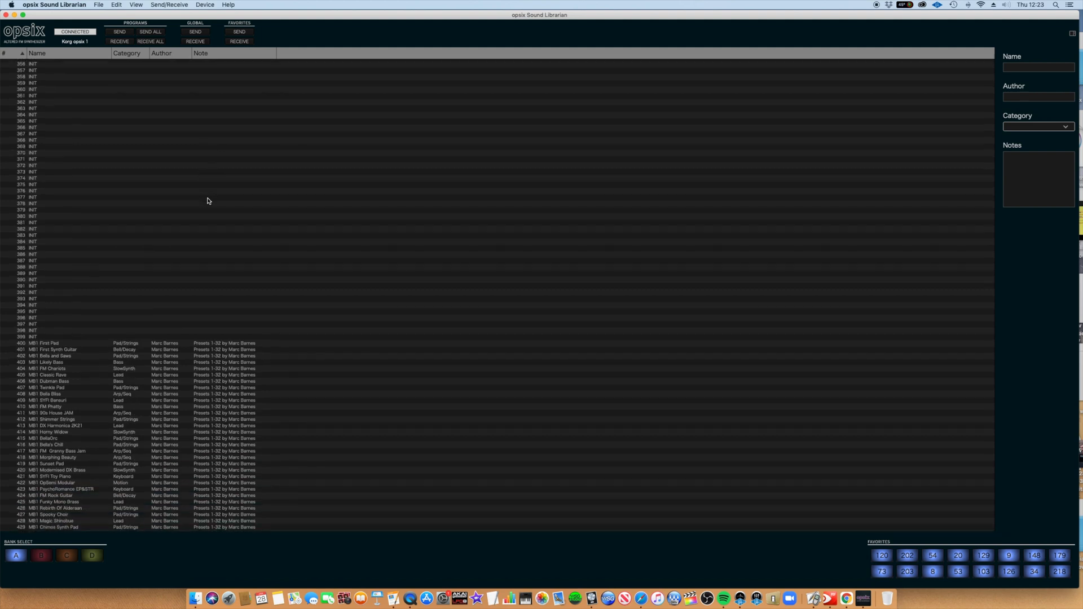
{"action": "scroll", "scroll_direction": "down", "scroll_amount": 3}
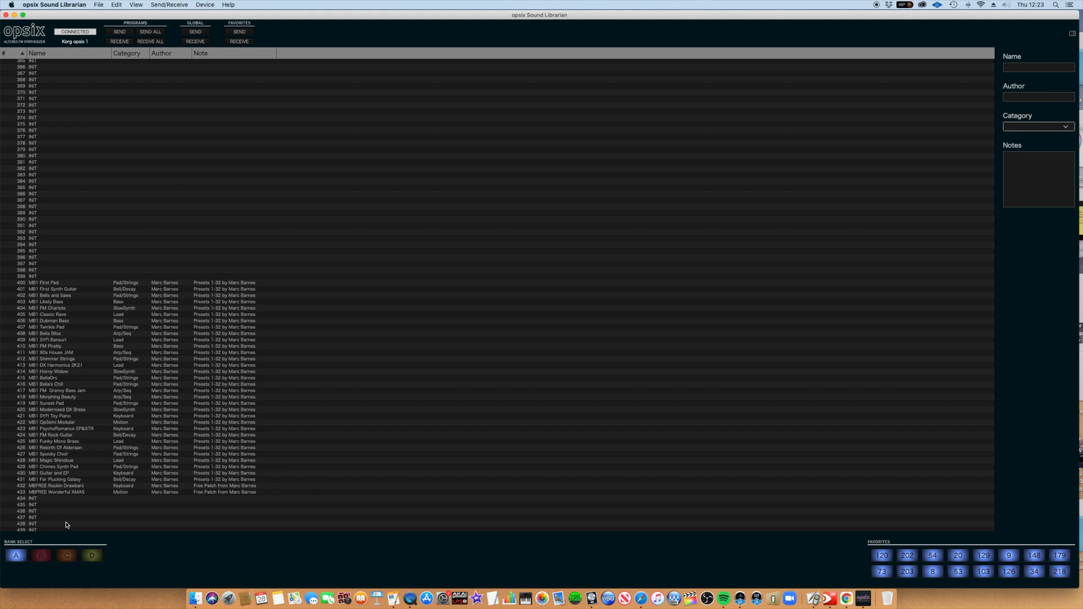
{"action": "mouse_move", "coordinate": [66, 521]}
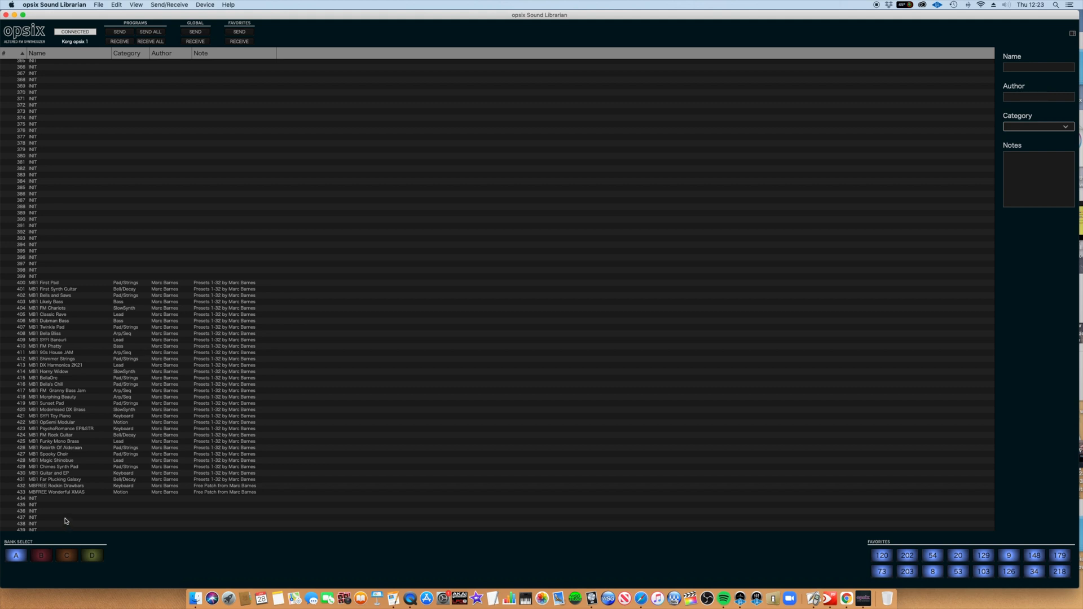